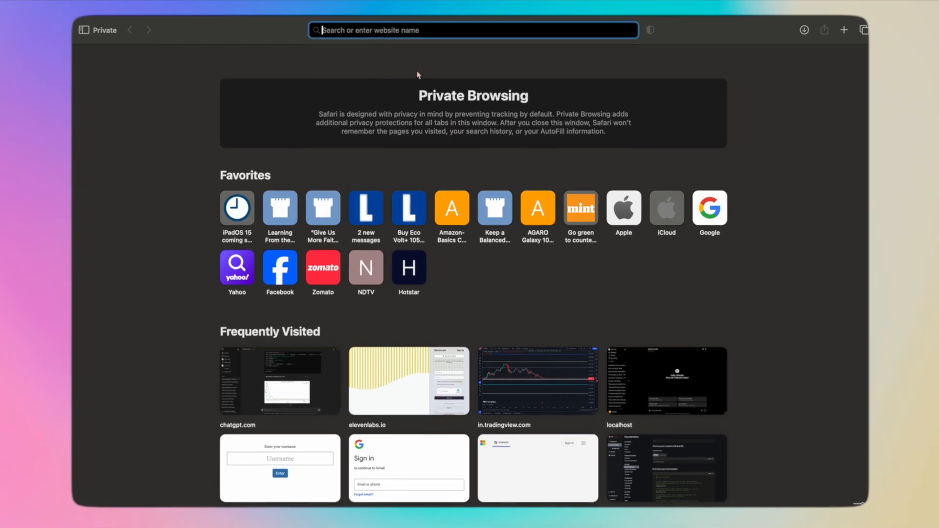
Load aistudio.google.com/app/prompts/new_chat in the private Safari window, reaching the Google sign-in page.
text(https://aistudio.google.com/app/prompts/new_chat)
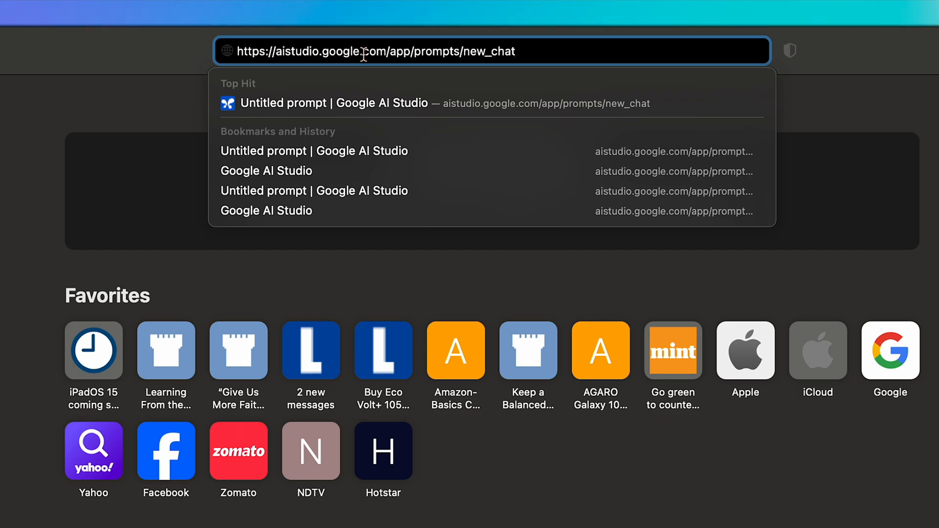
key(Enter)
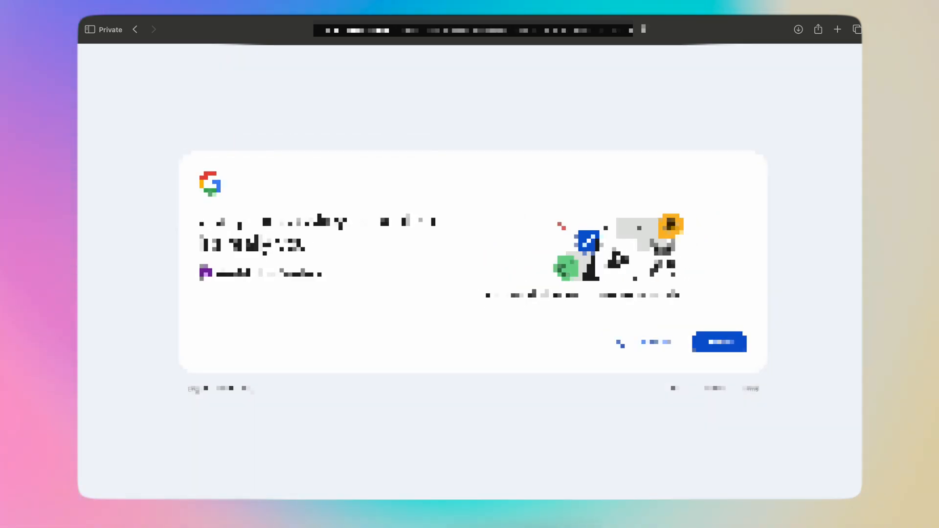
Continue through the Google account screen and start a New Prompt from the welcome dialog.
click(720, 344)
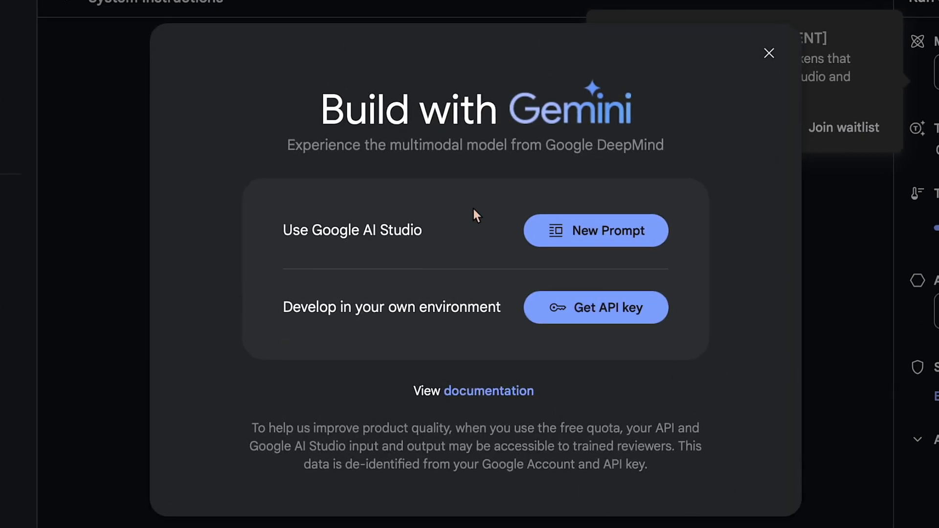
click(769, 53)
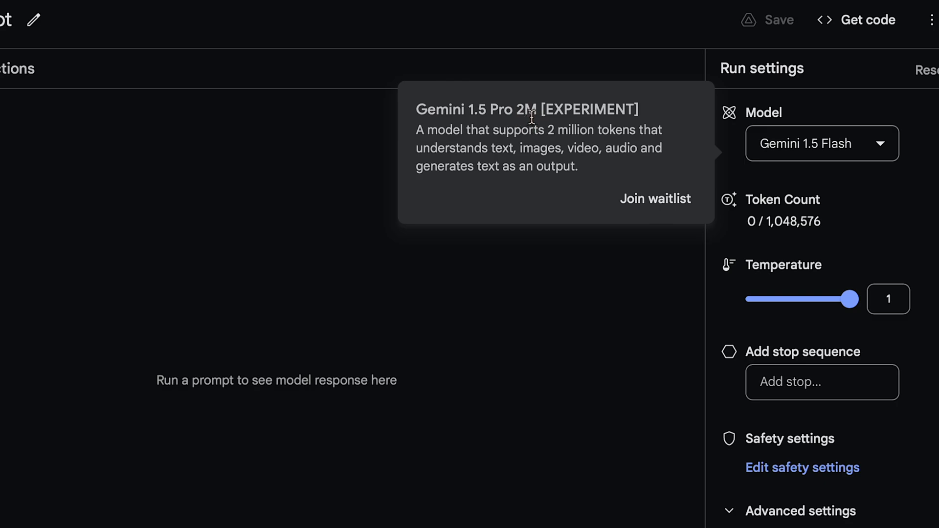
mouse_move(534, 131)
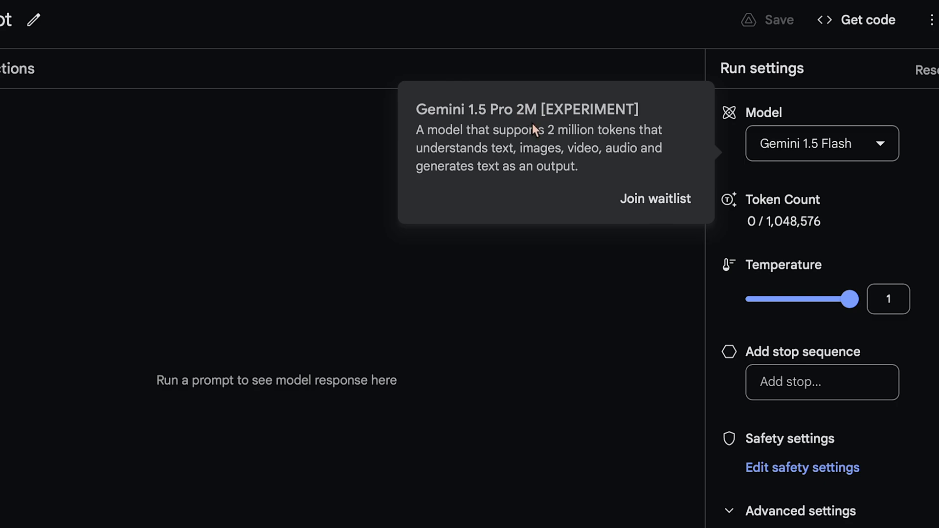
mouse_move(515, 110)
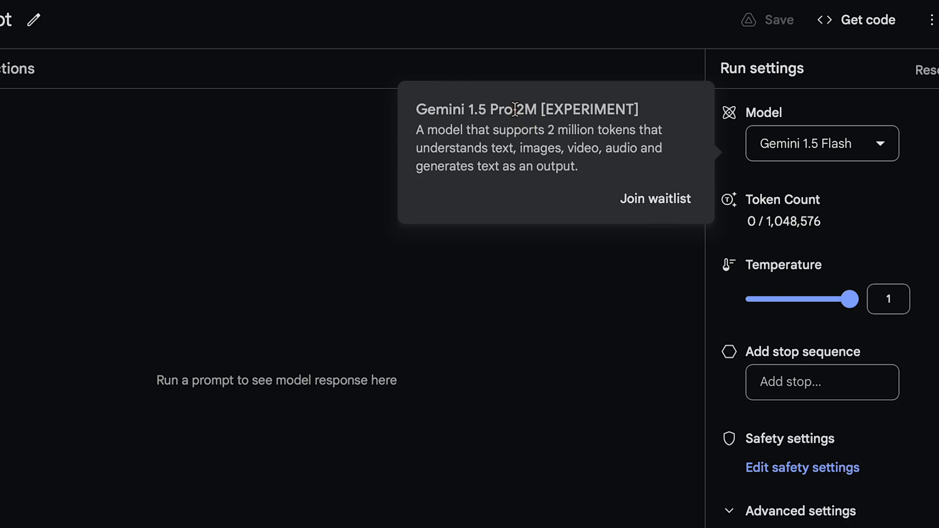
mouse_move(616, 295)
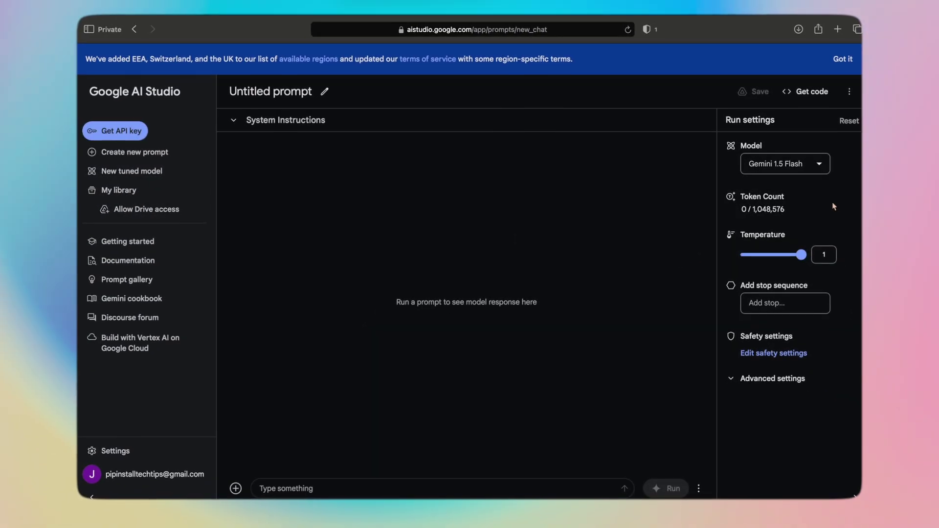
mouse_move(648, 8)
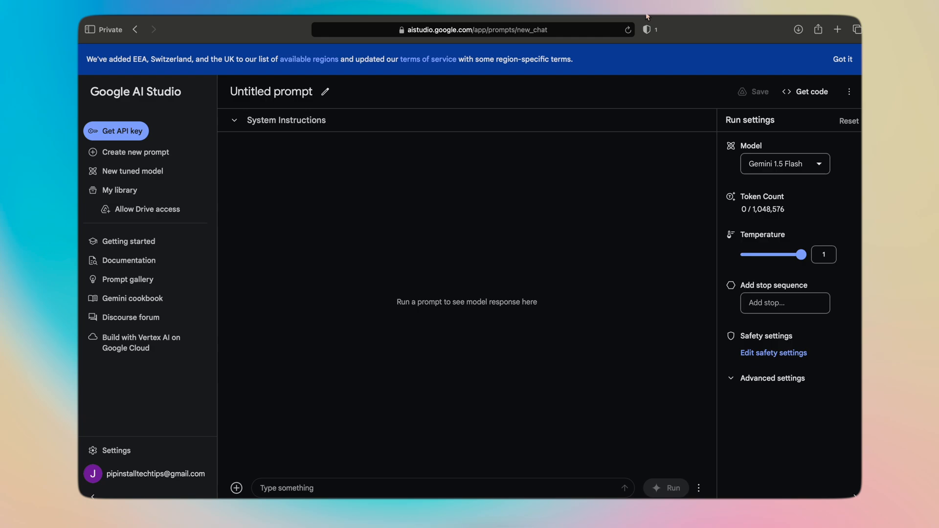
mouse_move(145, 80)
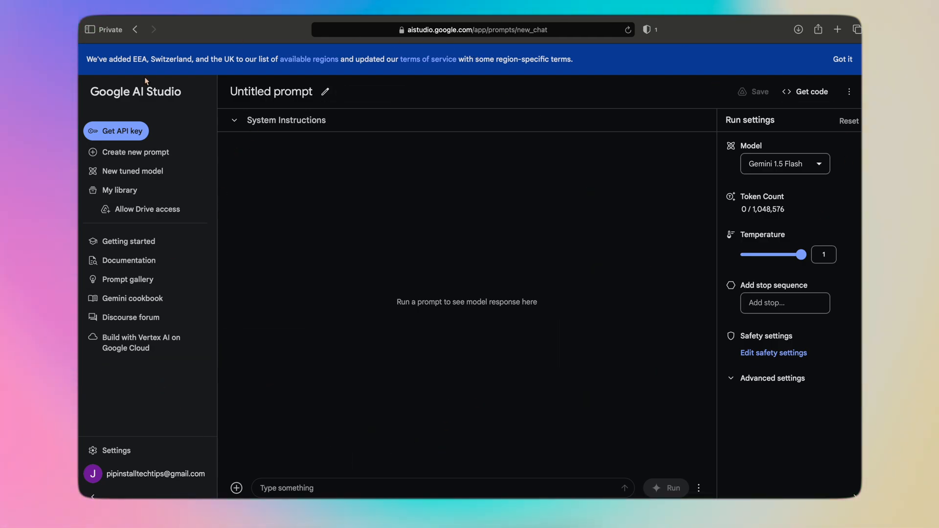
mouse_move(125, 129)
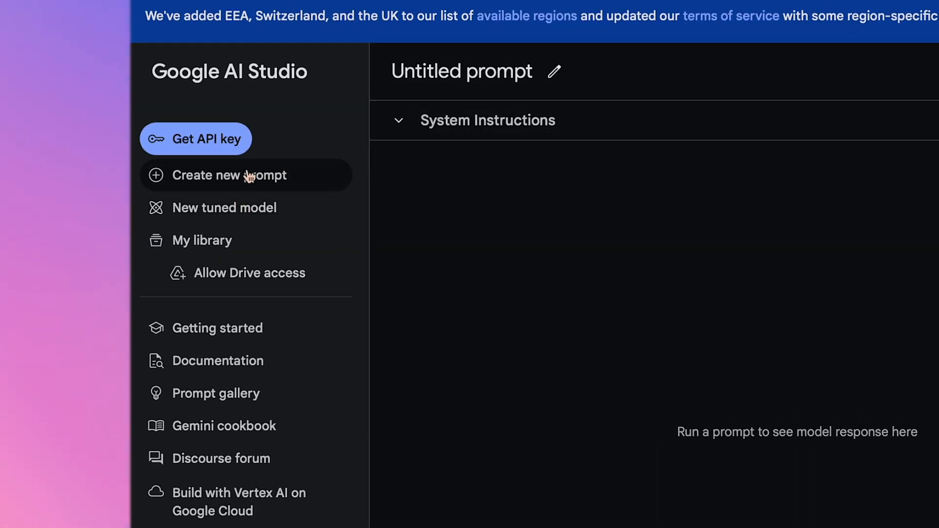
mouse_move(243, 191)
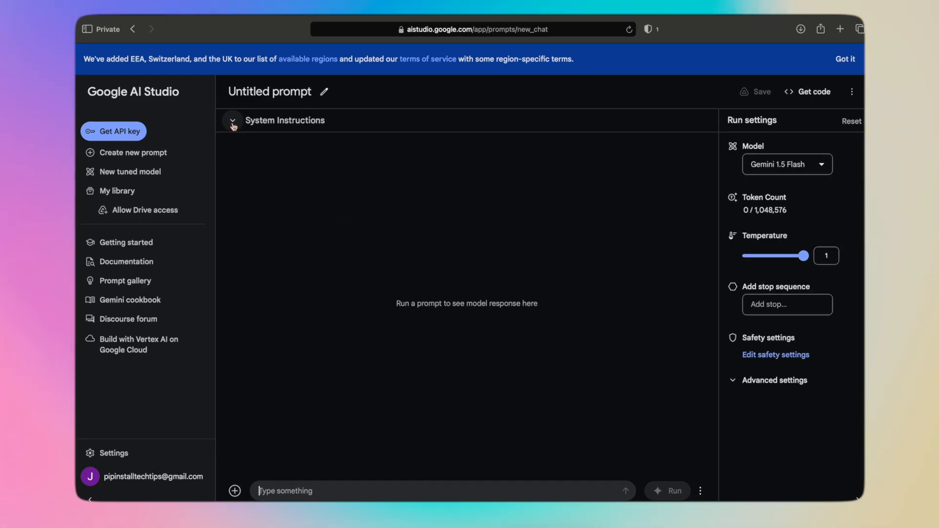
Enter 'You are a helpful assistant' as the system instruction.
click(233, 122)
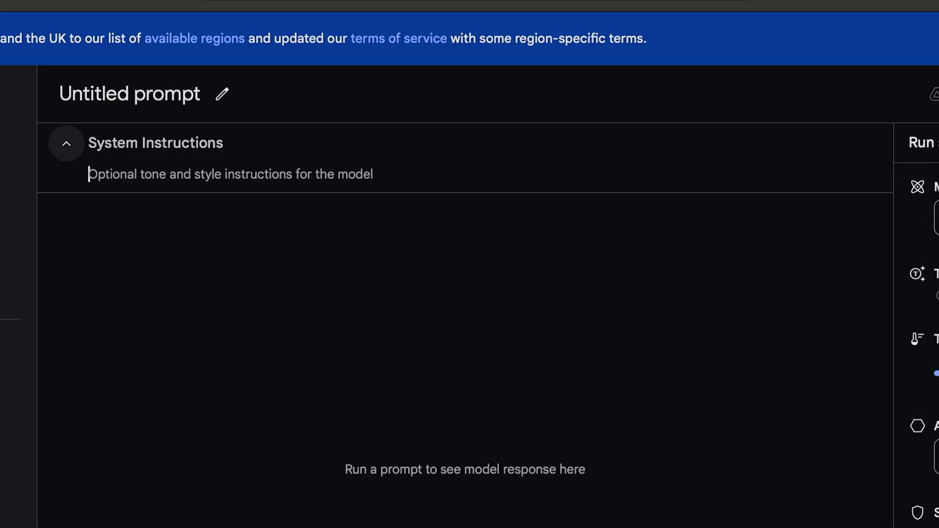
text(You are)
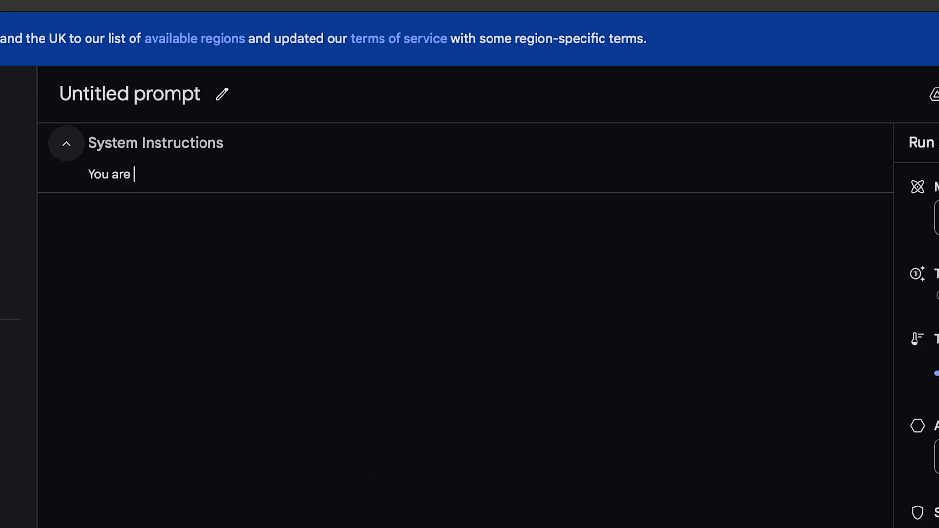
text(a helpful a)
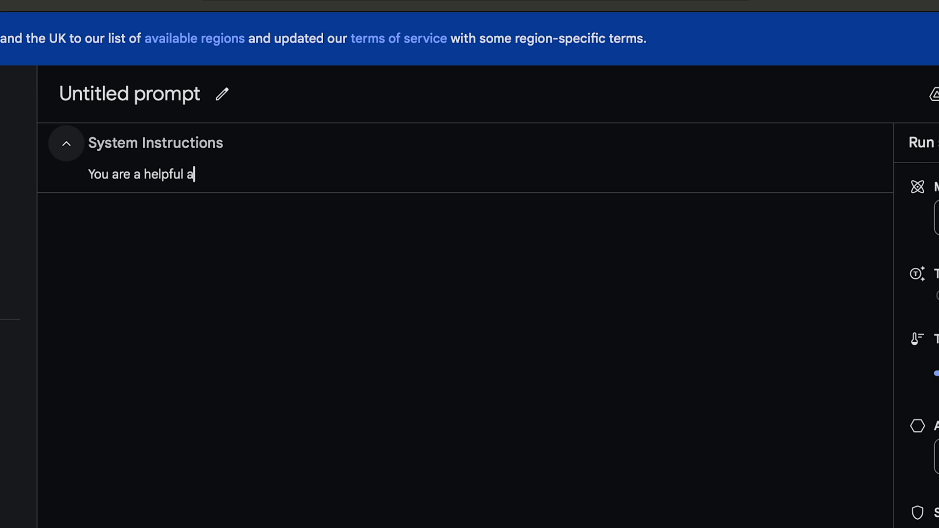
text(ssistant)
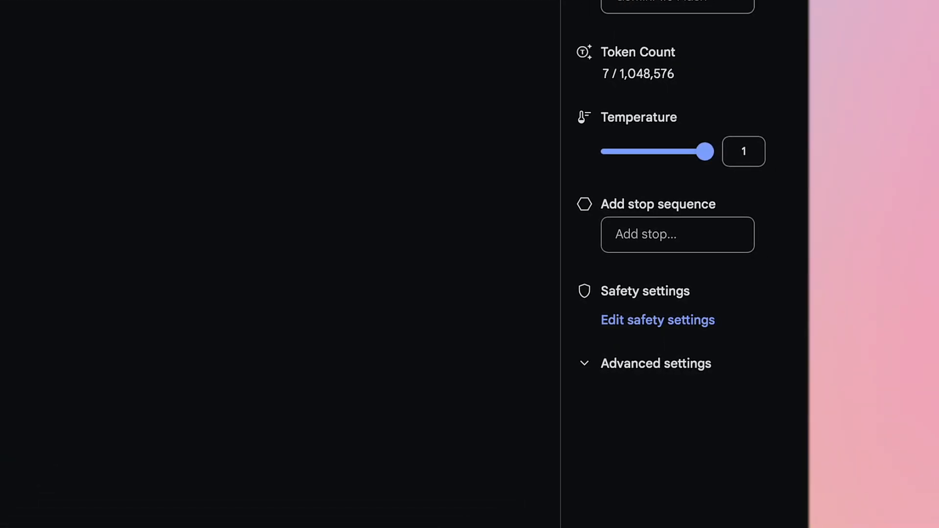
Choose Gemini 1.5 Pro from the Model list in Run settings.
click(678, 5)
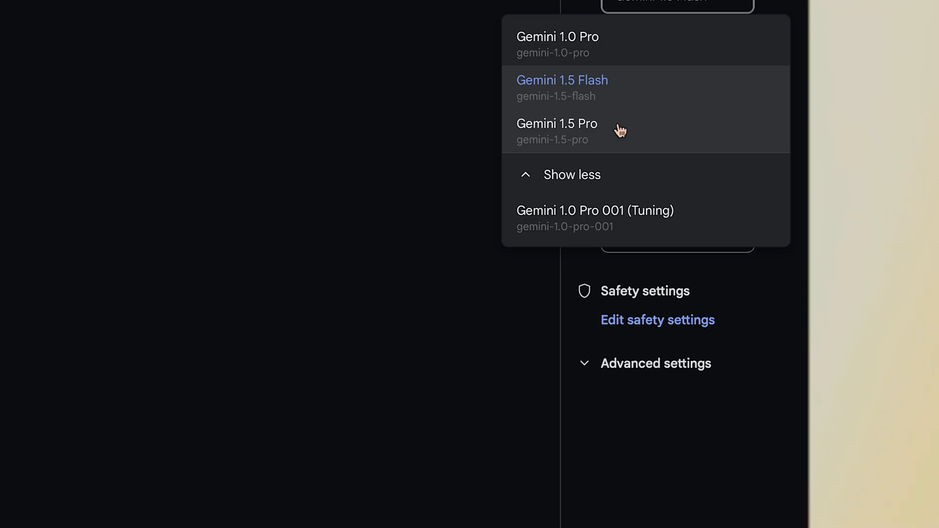
mouse_move(596, 90)
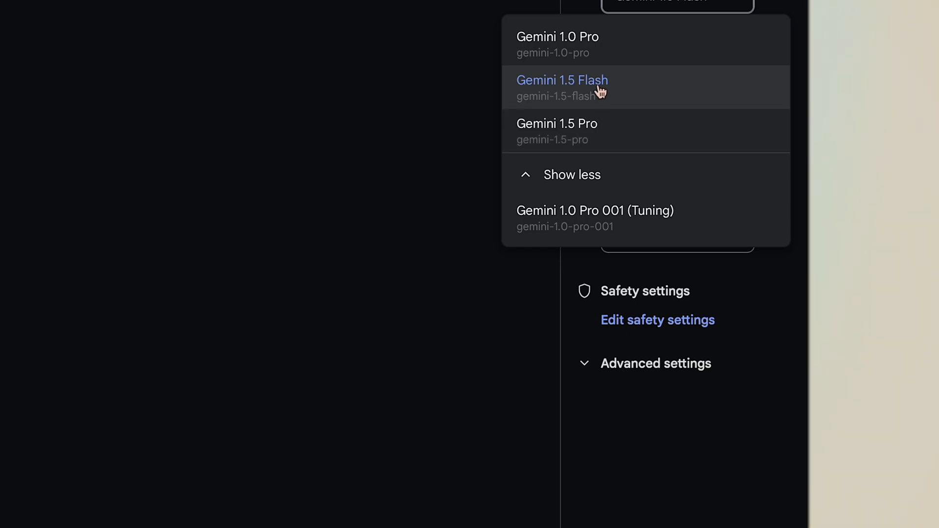
mouse_move(594, 144)
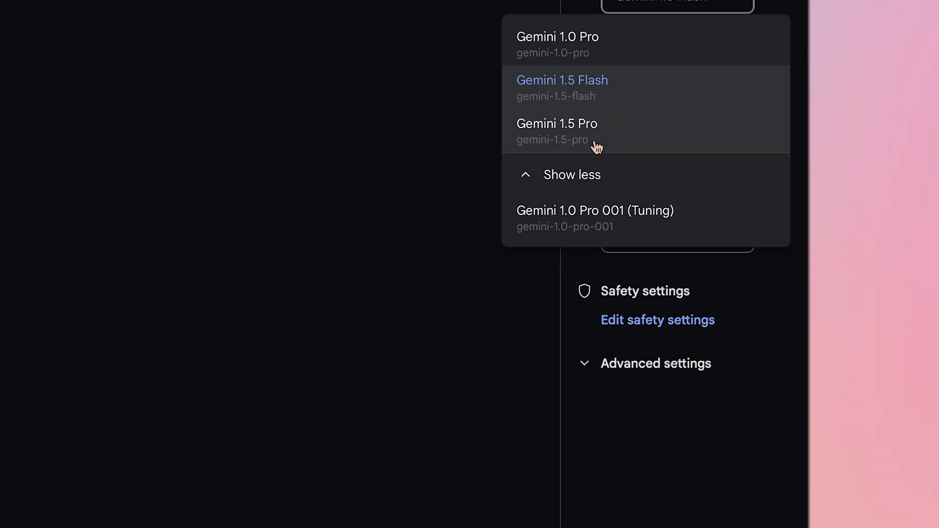
click(556, 124)
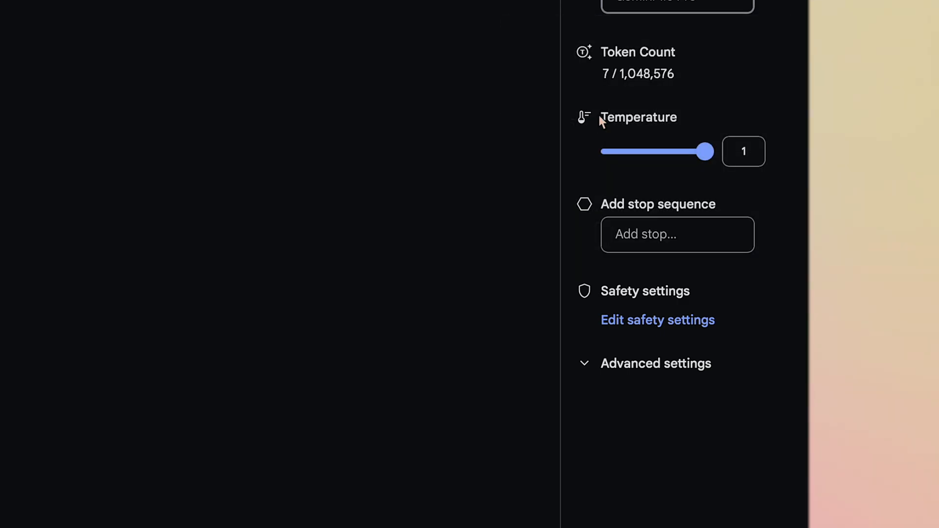
mouse_move(491, 234)
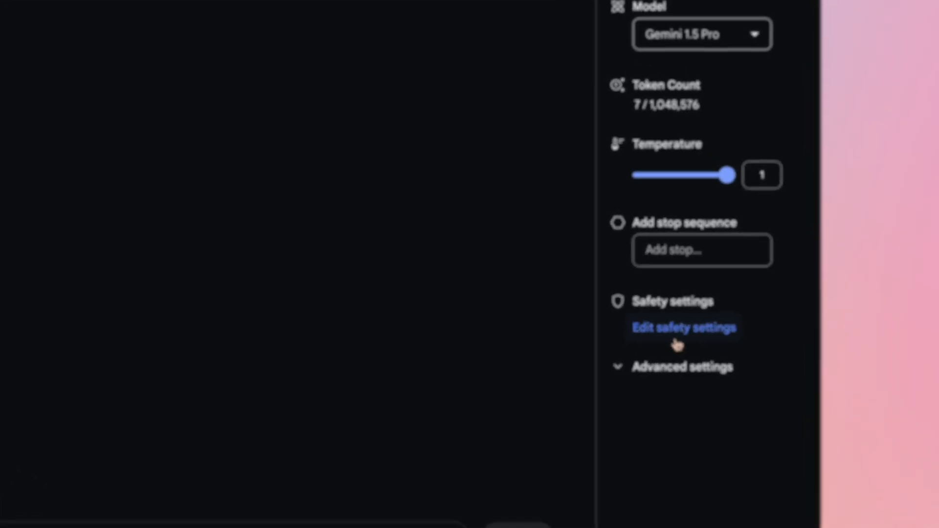
Turn the safety filters off so all four harm categories are set to Block none.
click(684, 328)
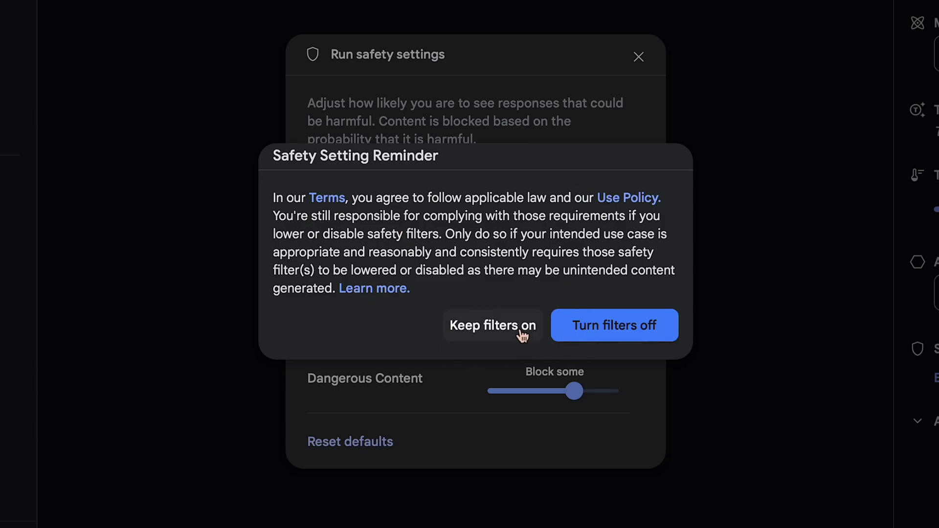
click(614, 326)
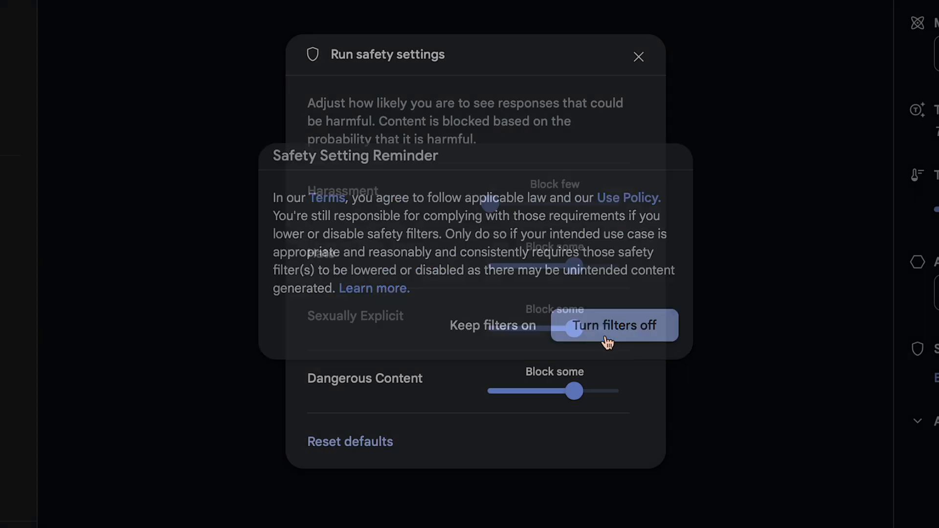
click(614, 325)
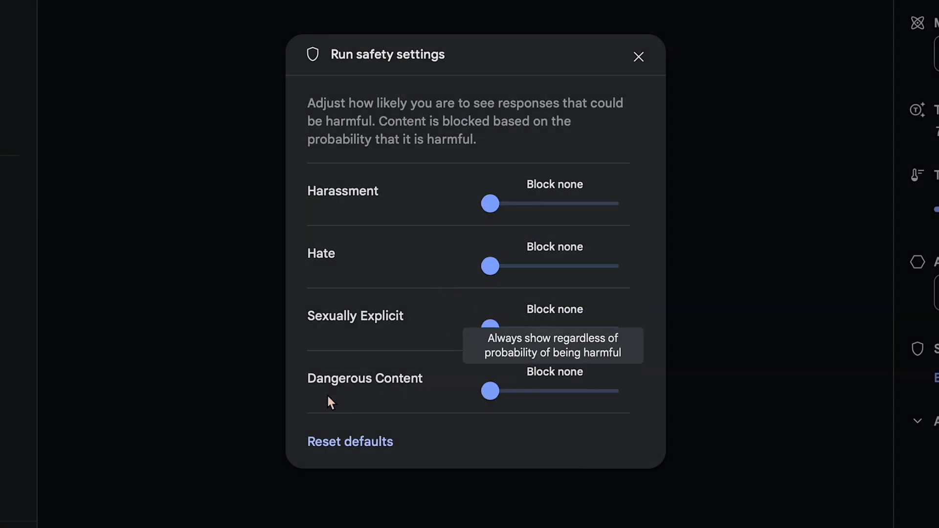
mouse_move(391, 288)
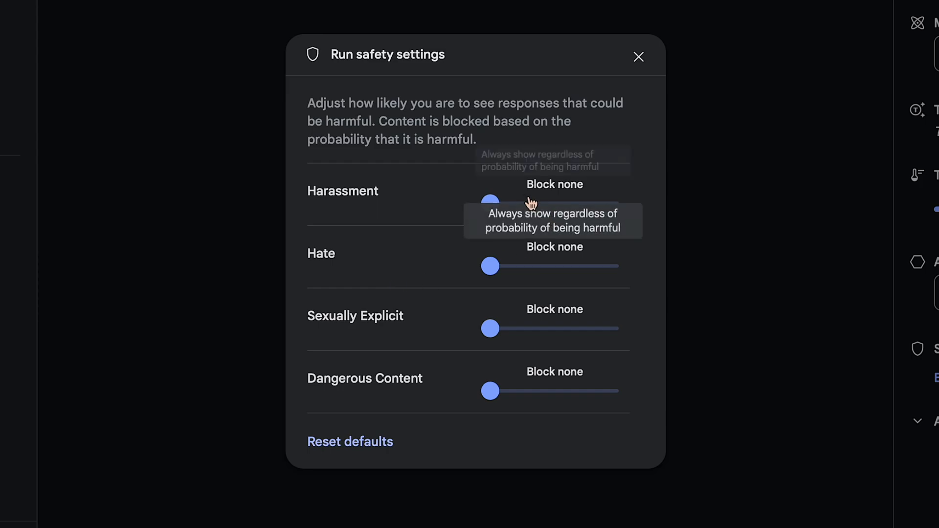
mouse_move(577, 208)
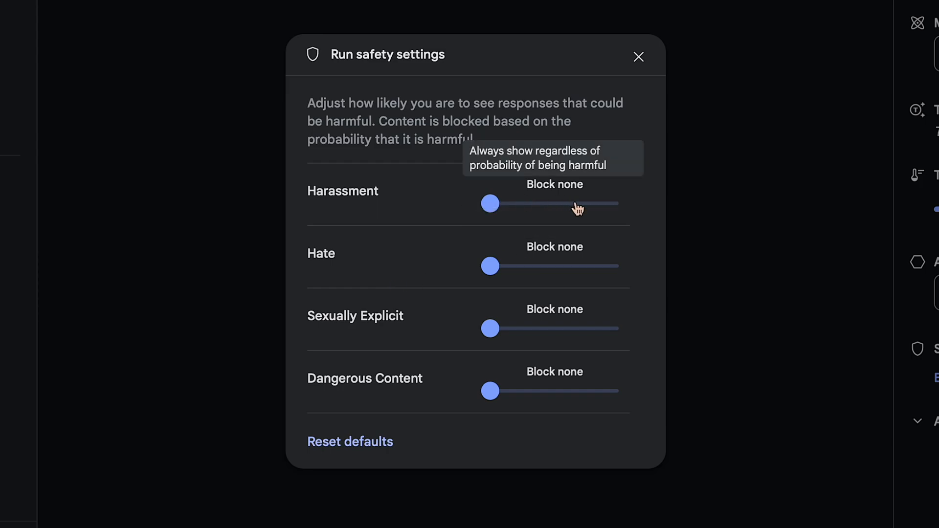
mouse_move(643, 104)
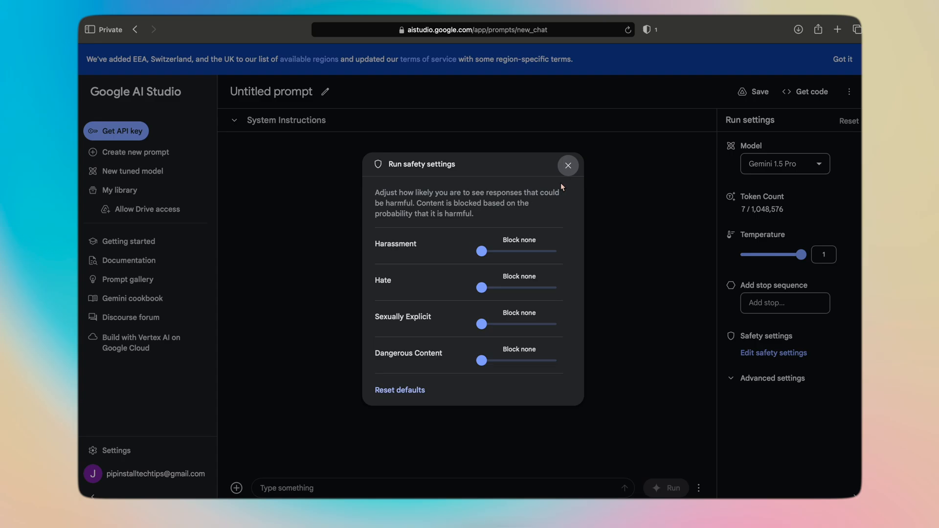
click(567, 165)
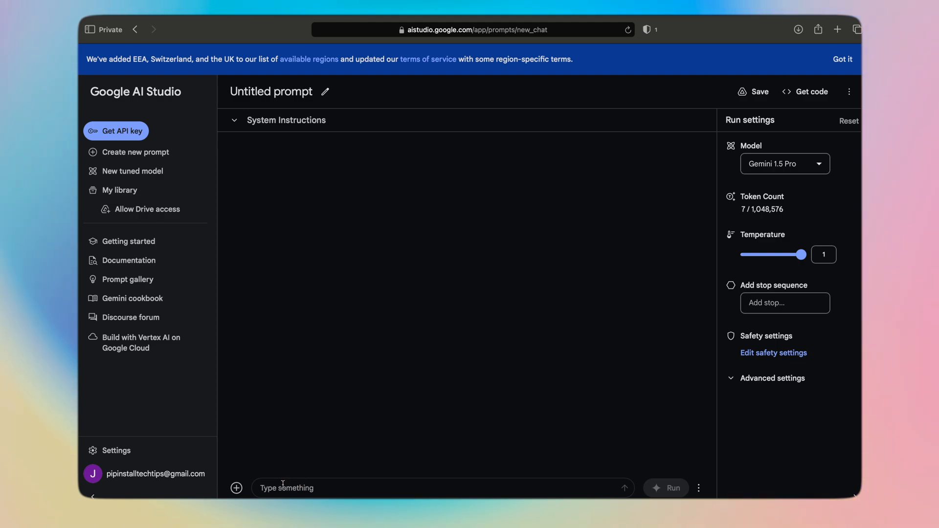
Send 'hi' as a test prompt and get Gemini 1.5 Pro's greeting reply.
text(enter)
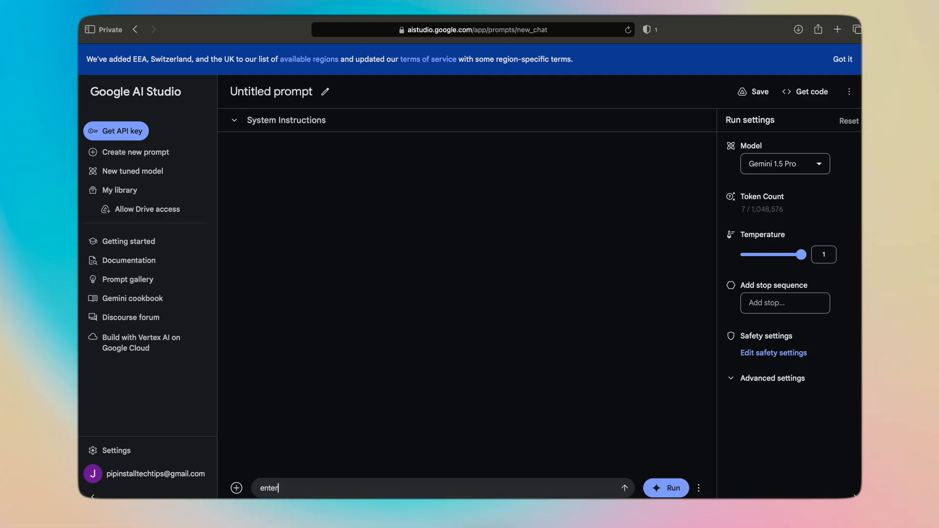
text(hi)
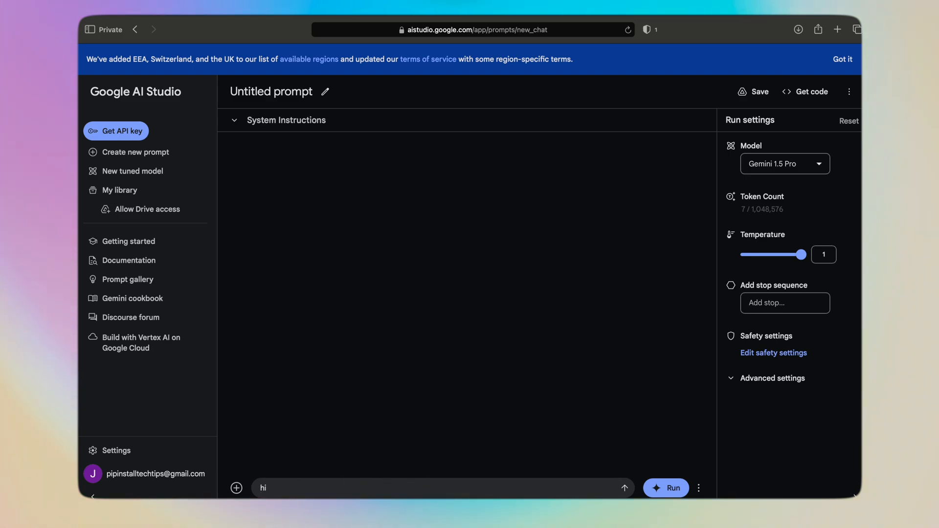
click(667, 488)
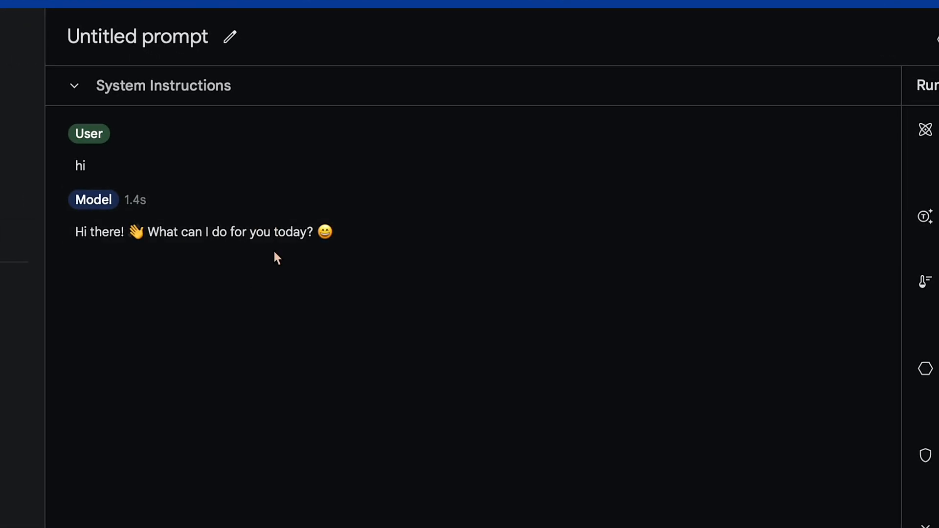
mouse_move(93, 137)
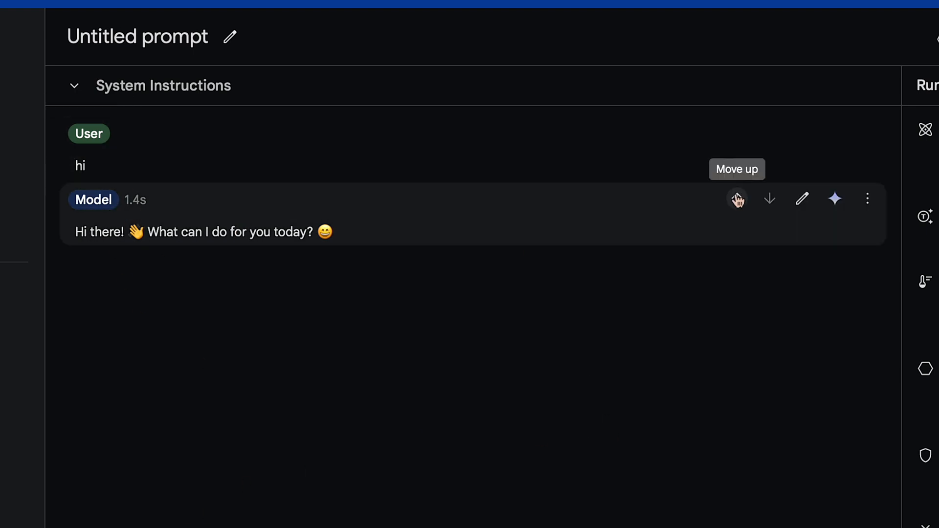
mouse_move(777, 208)
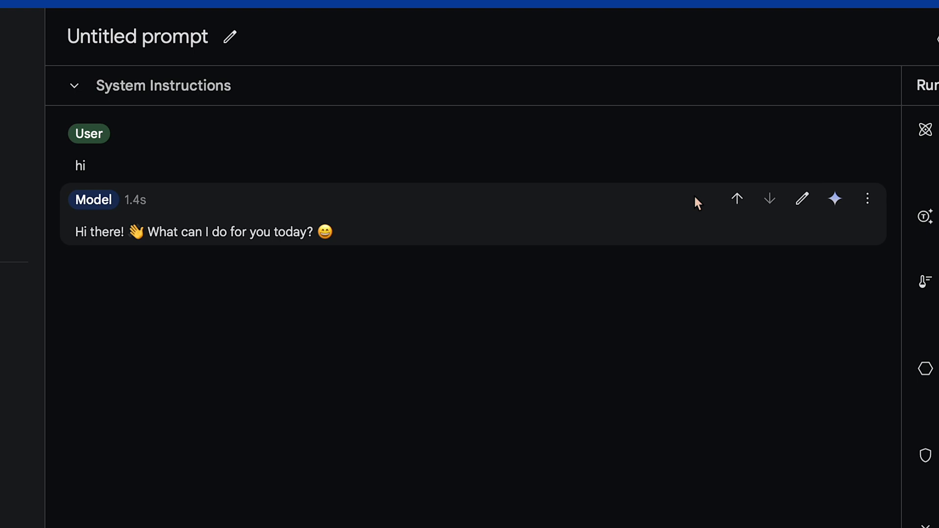
click(769, 199)
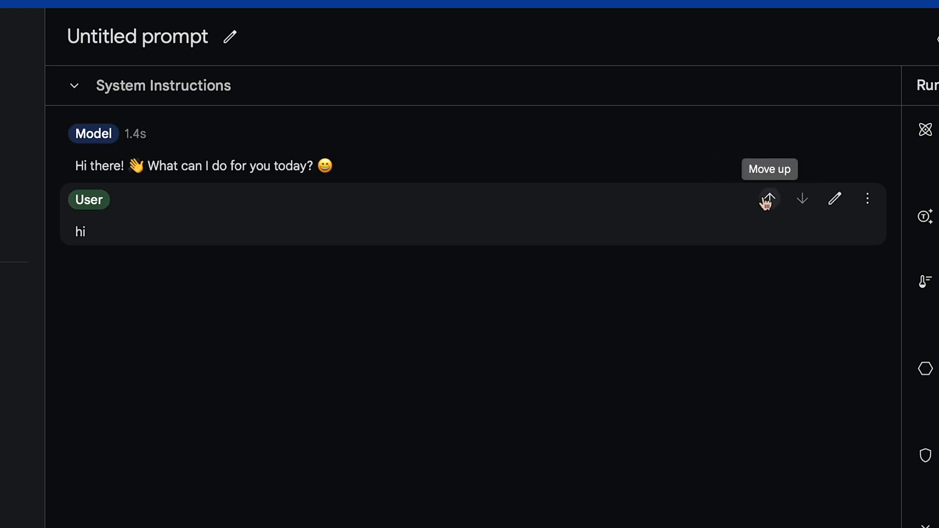
mouse_move(795, 203)
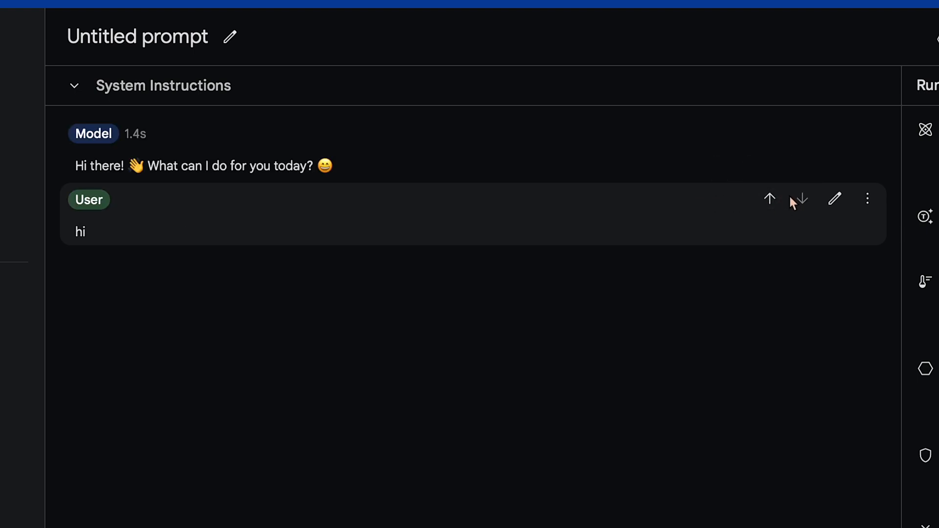
click(803, 199)
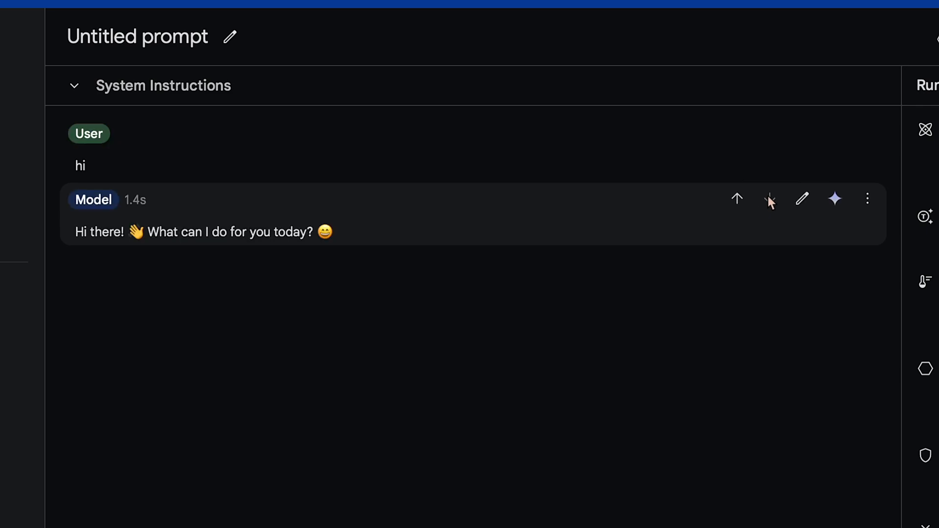
mouse_move(802, 199)
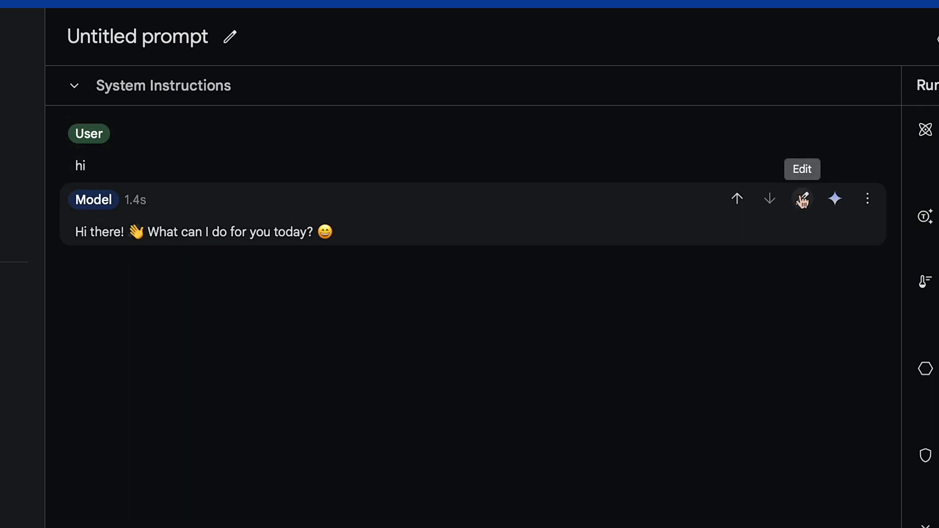
click(802, 198)
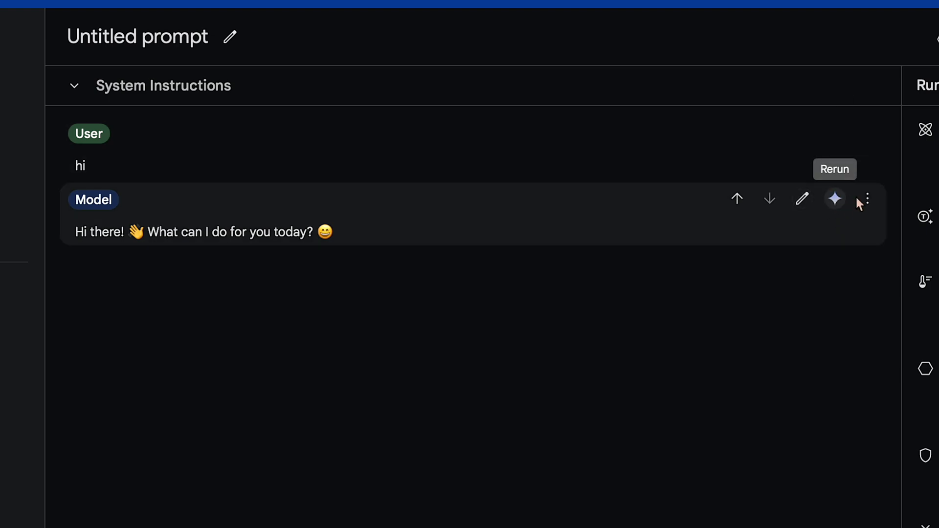
click(867, 200)
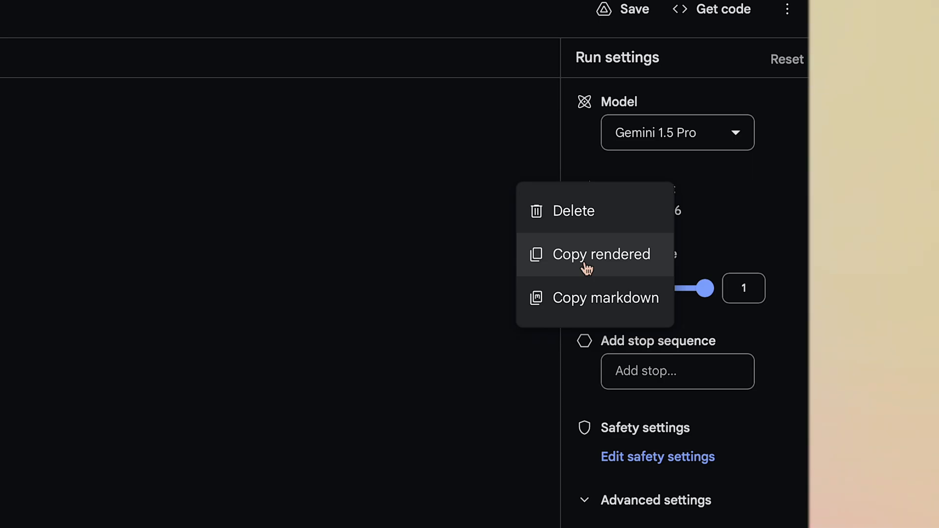
mouse_move(587, 282)
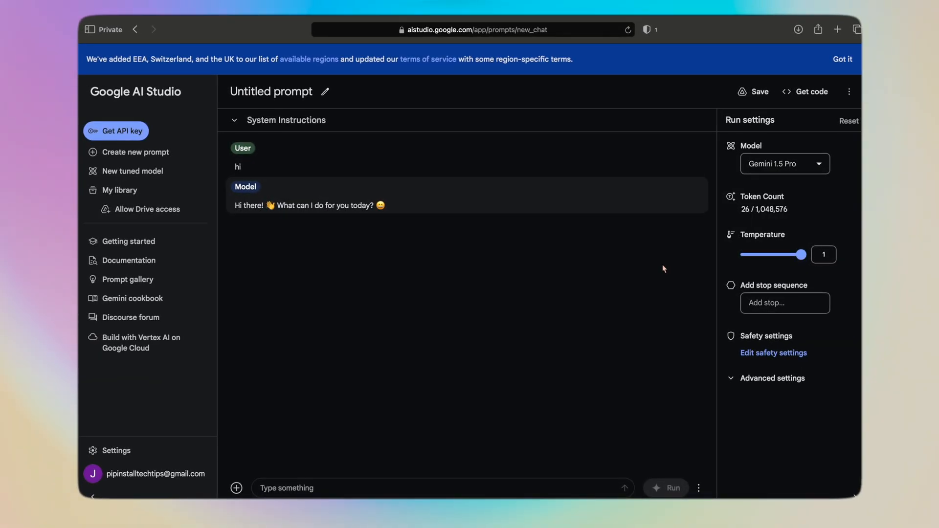
mouse_move(413, 260)
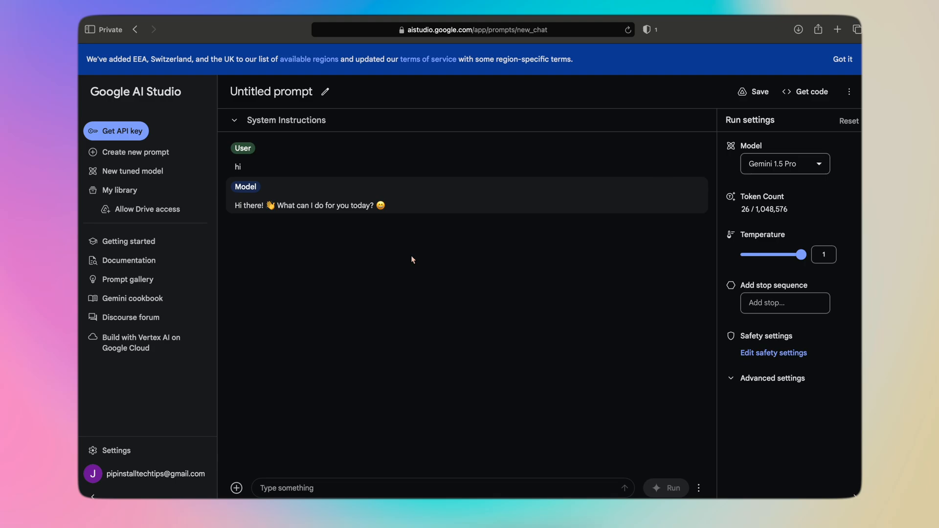
mouse_move(262, 397)
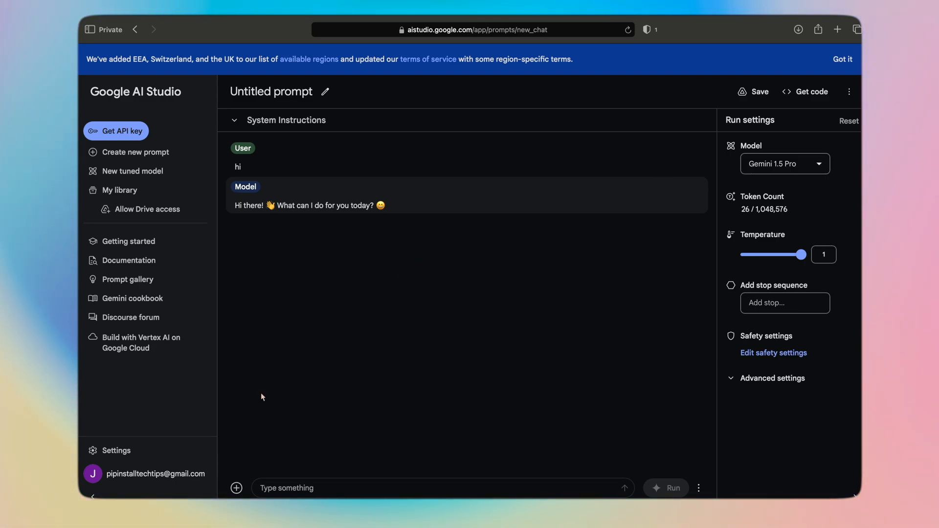
Bring up the prompt's insert menu offering Drive, Record Audio, sample images and video.
click(235, 488)
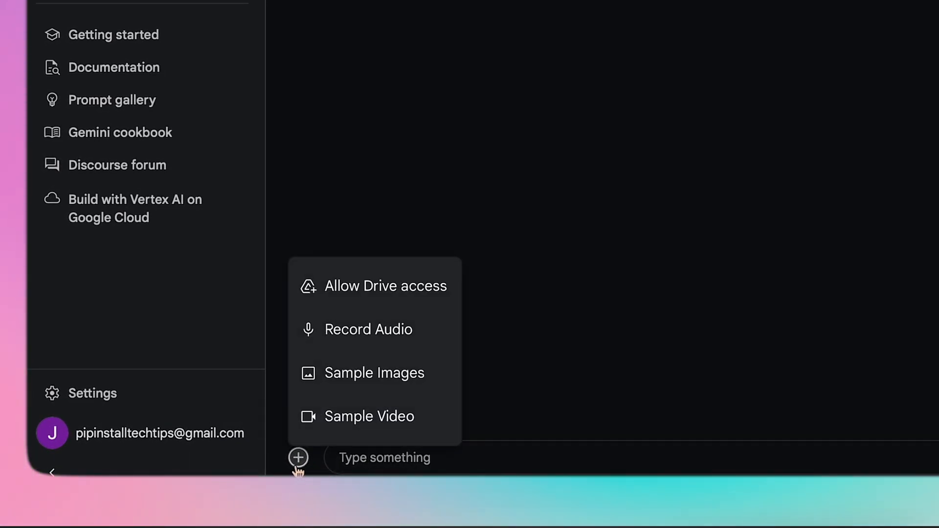
mouse_move(370, 421)
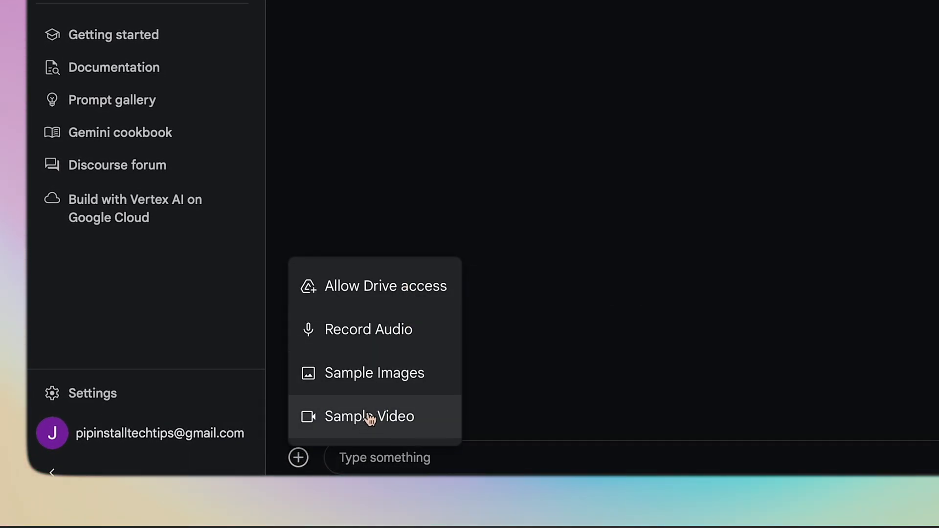
mouse_move(374, 430)
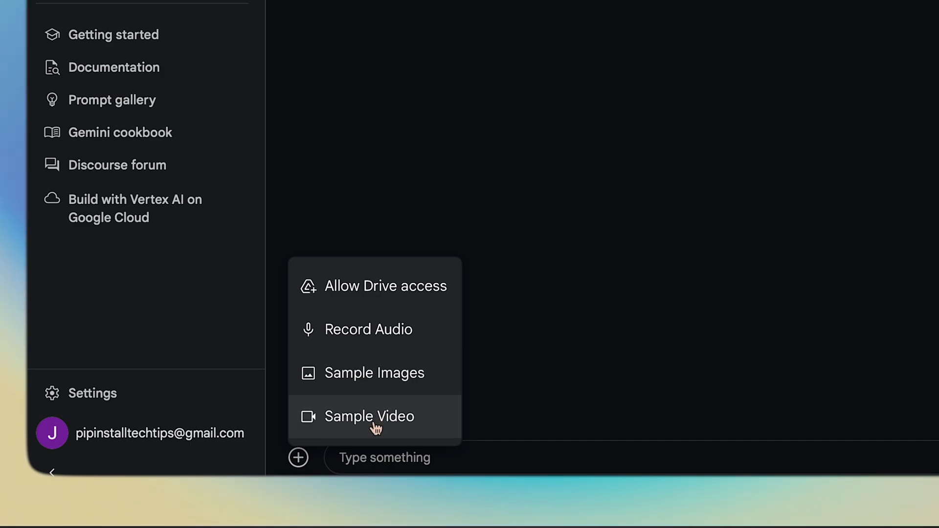
mouse_move(390, 335)
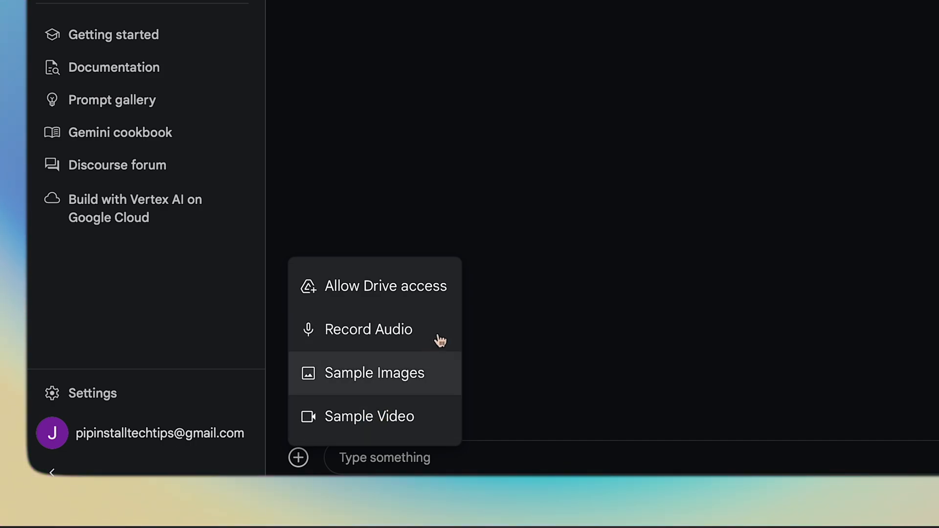
mouse_move(364, 381)
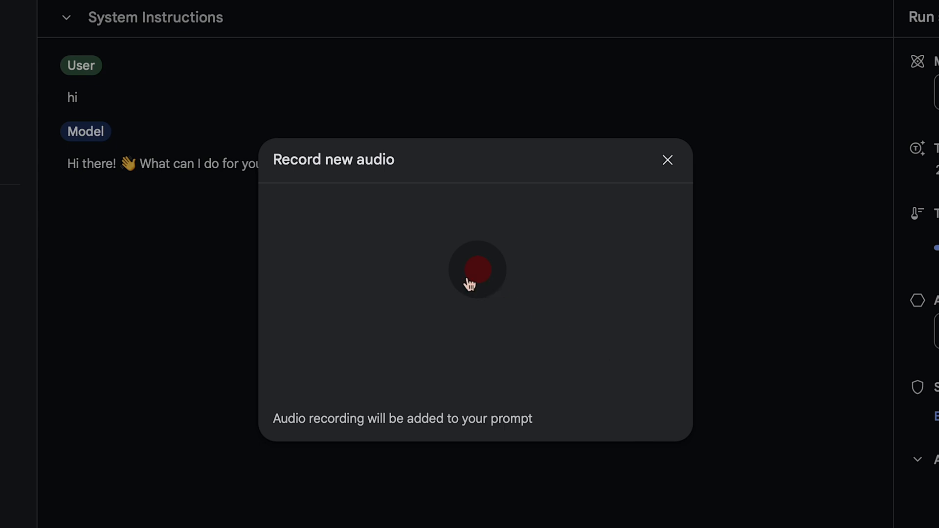
Allow microphone access, record a spoken clip and attach it as a 417-token audio file.
click(477, 270)
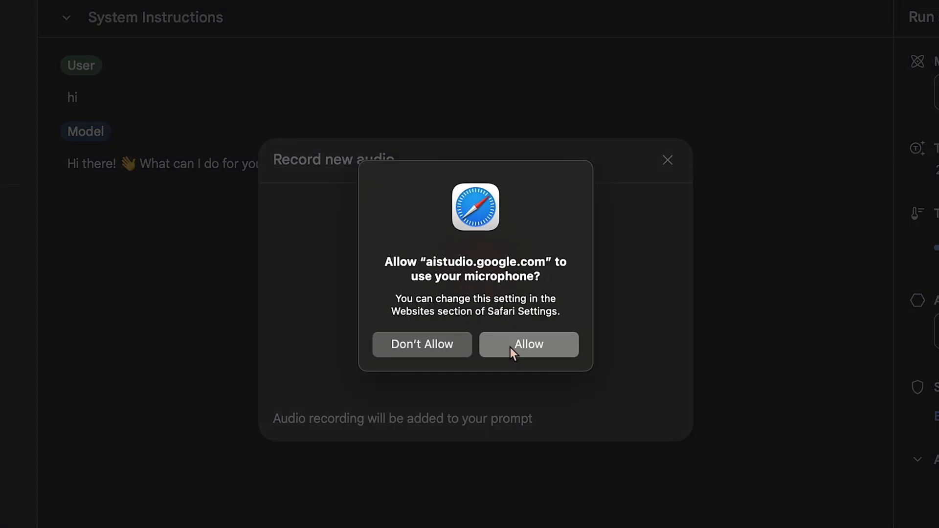
click(528, 344)
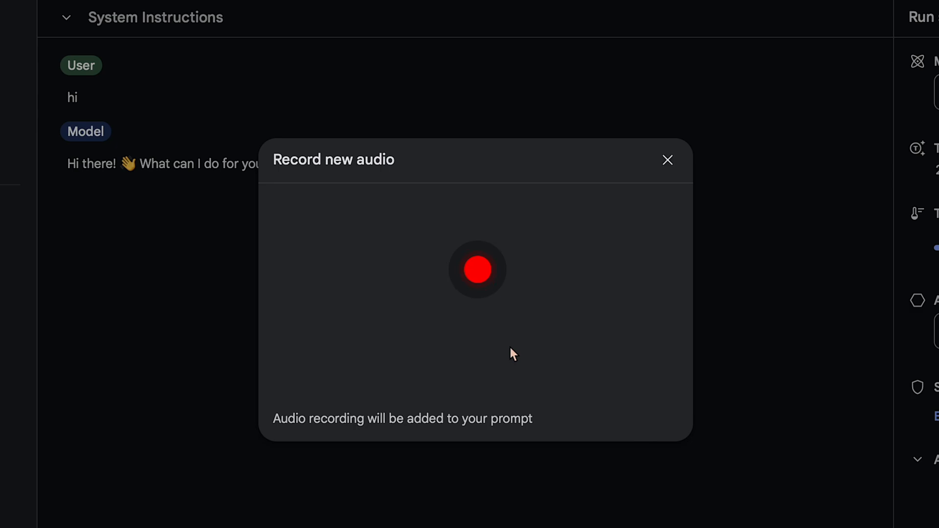
click(477, 270)
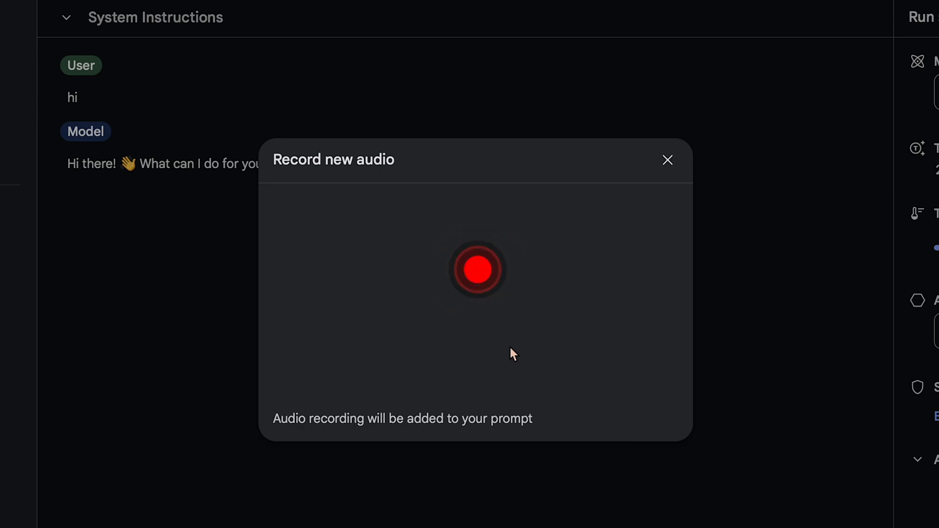
click(477, 270)
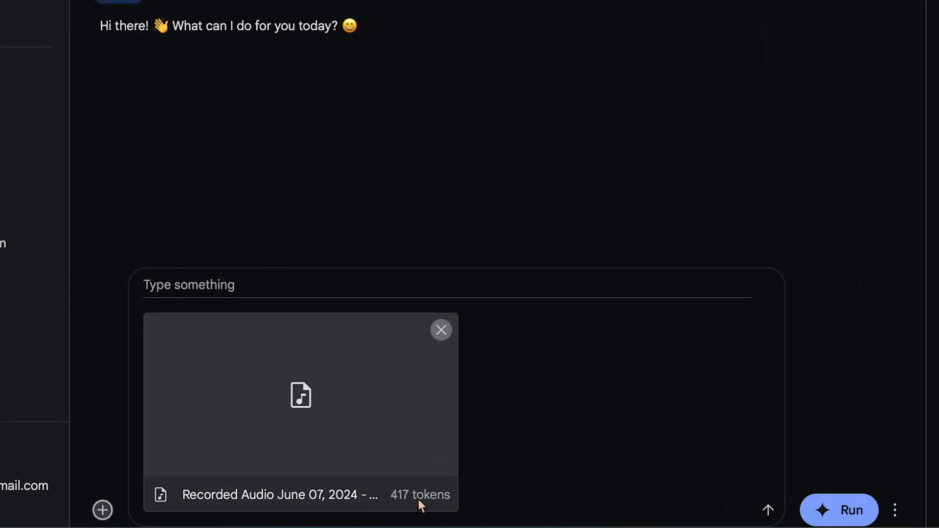
mouse_move(401, 501)
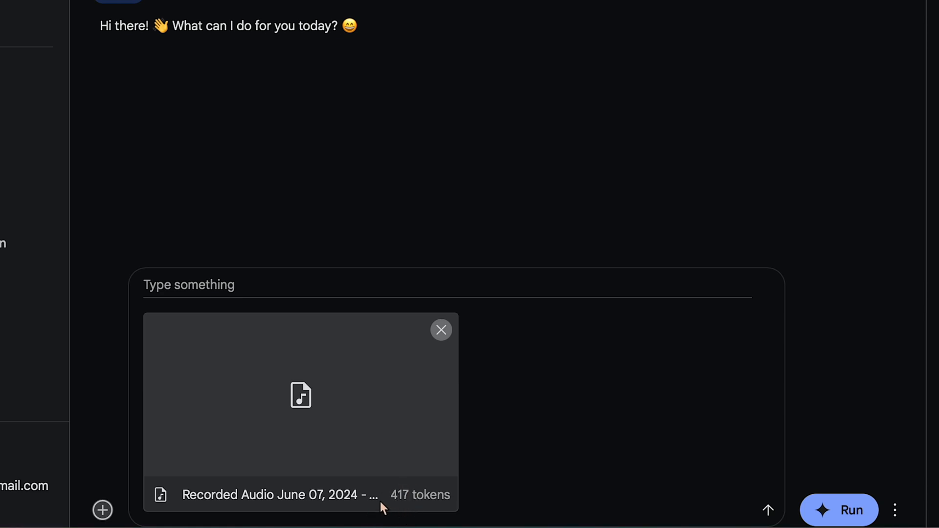
mouse_move(288, 468)
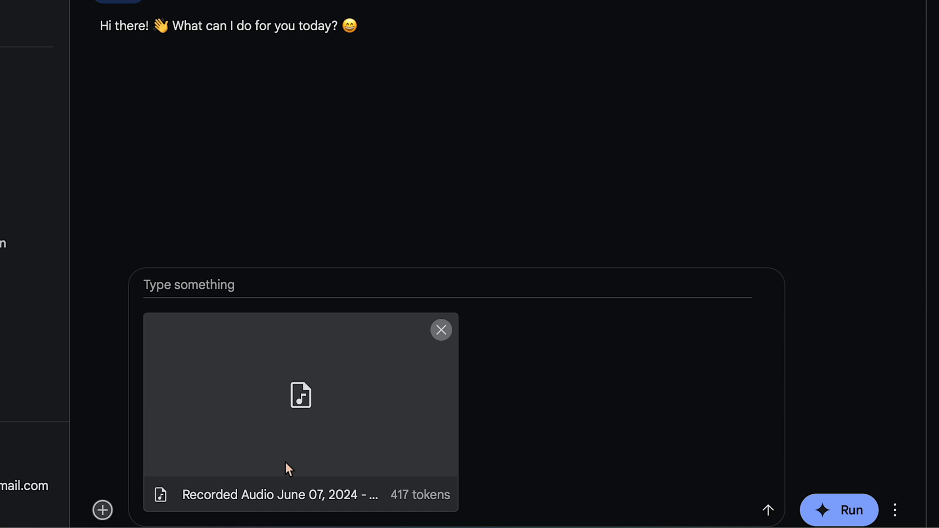
Ask 'transcribe this audio' with the clip attached and receive Gemini's transcription.
click(191, 295)
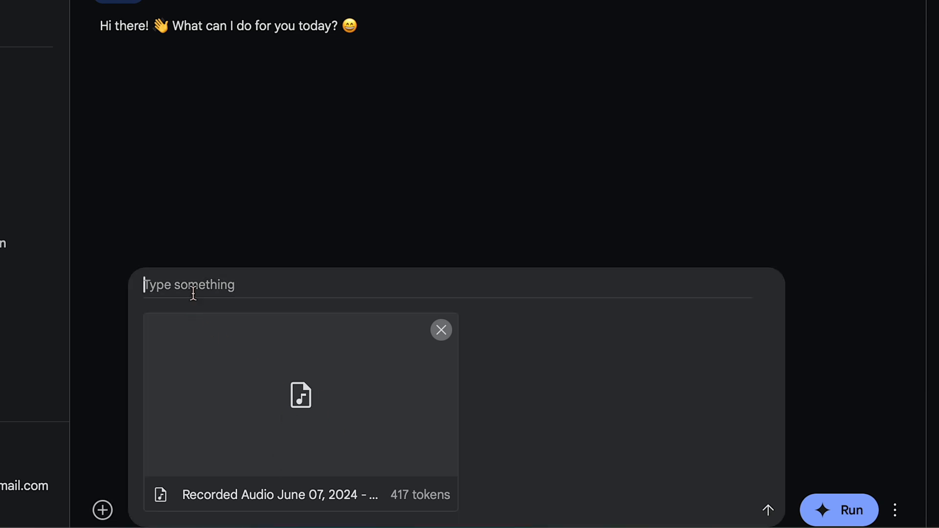
text(tra)
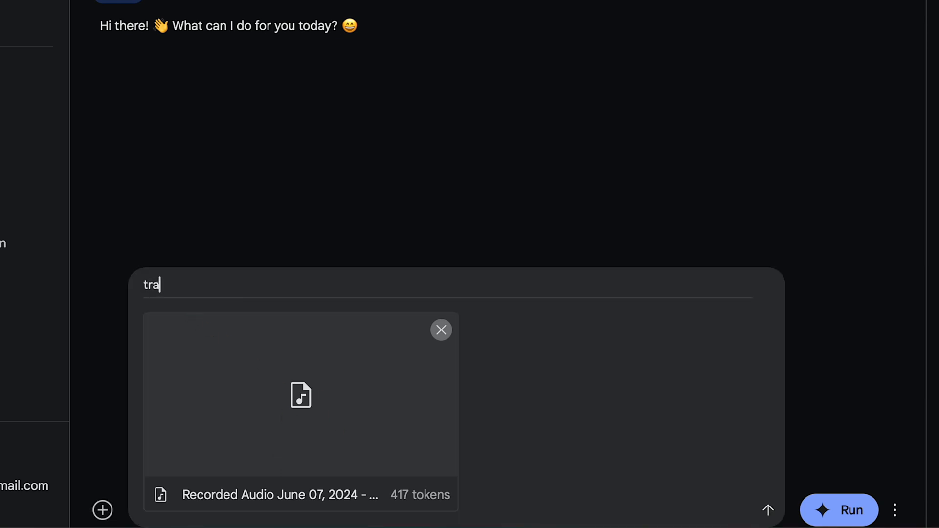
text(transcribe this audio)
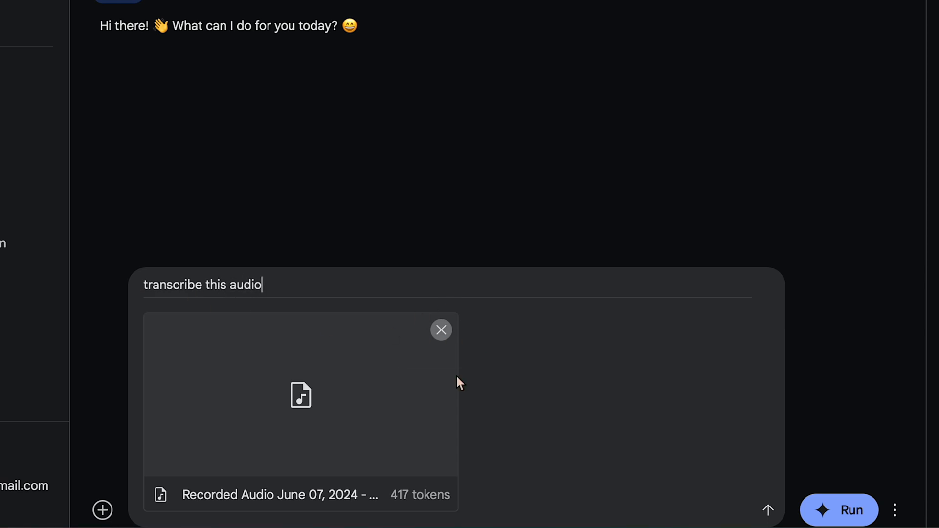
click(843, 524)
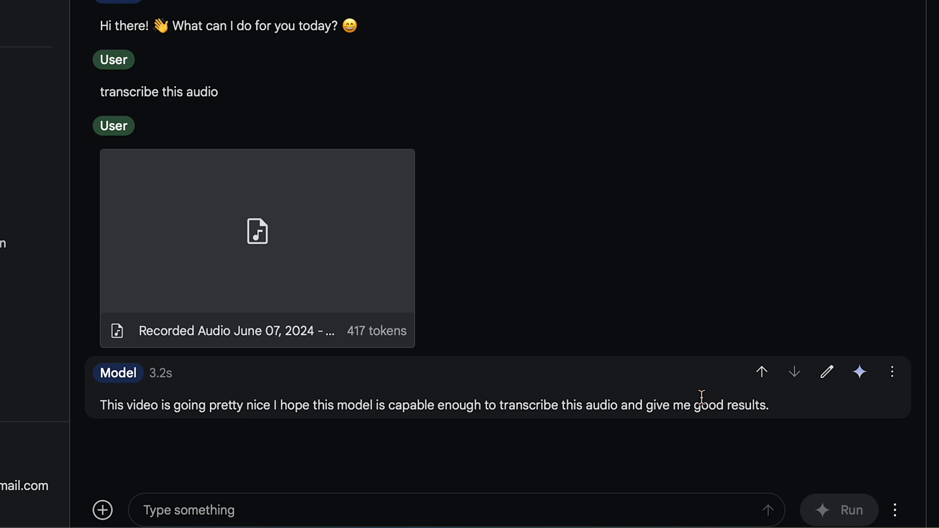
mouse_move(103, 510)
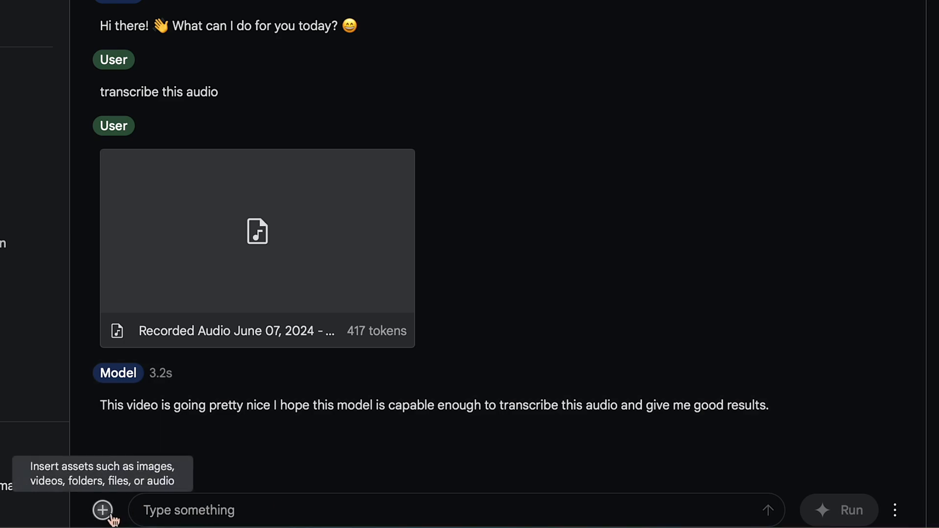
Attach the sample International Space Station image to the prompt.
click(102, 510)
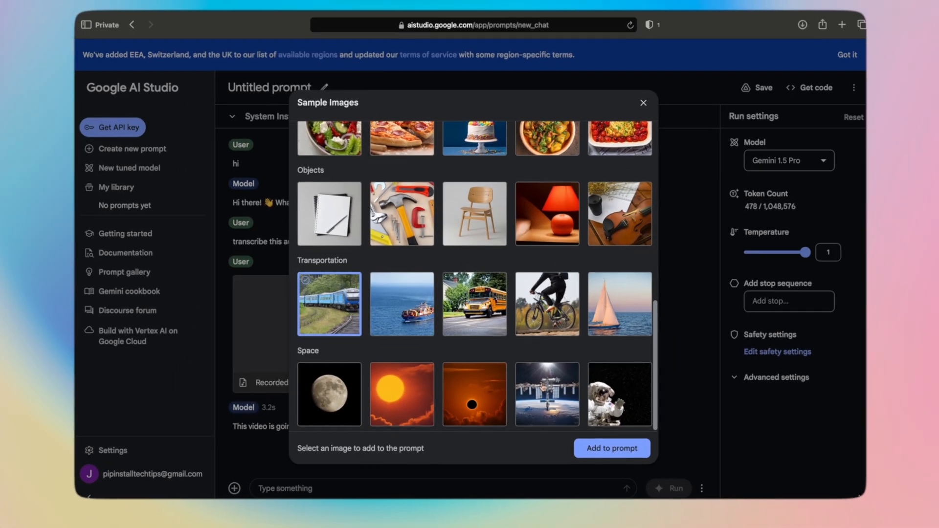
click(644, 103)
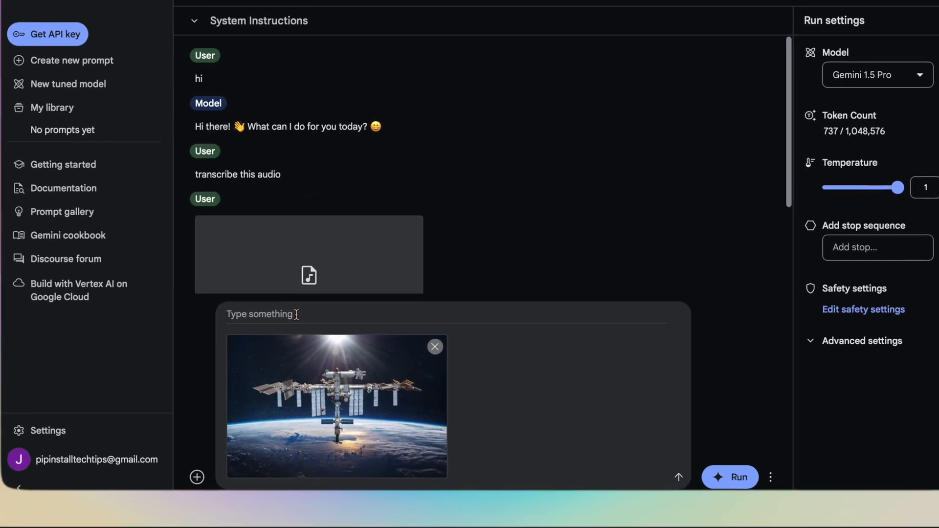
Ask 'what is shown in the image tell me in absolute detail' and get Gemini's description.
text(what is shown in the image)
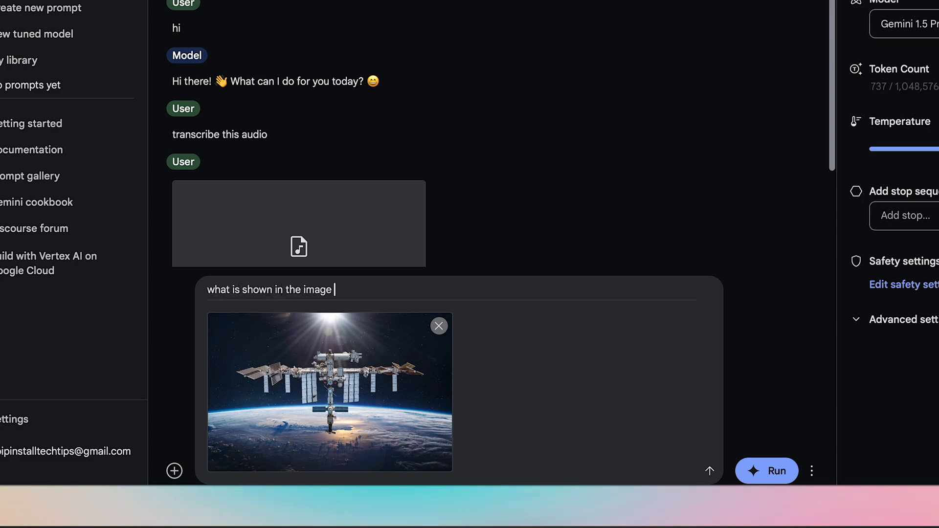
text(tell)
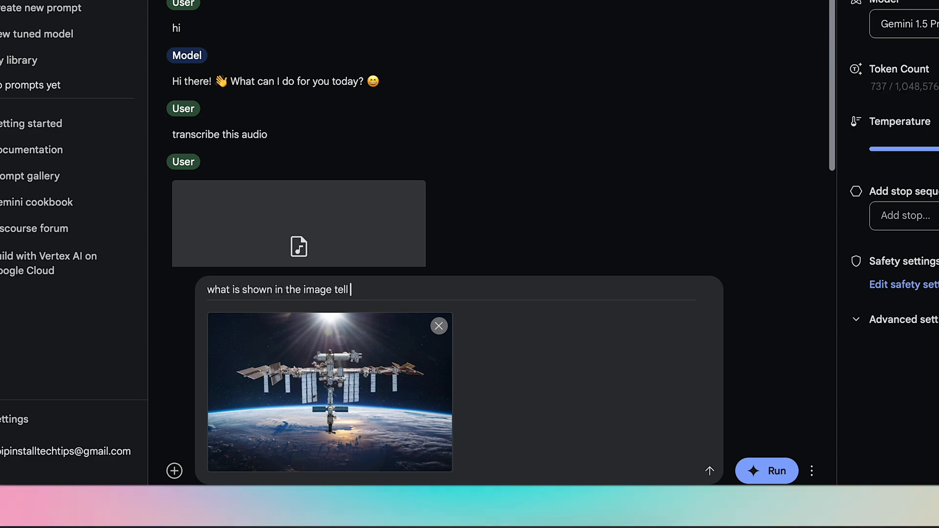
text(me)
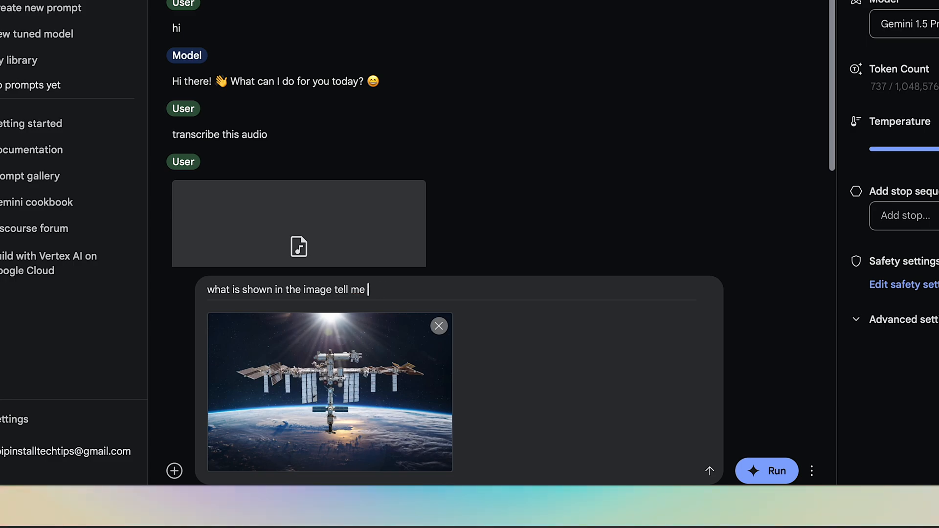
text(in absolute detail)
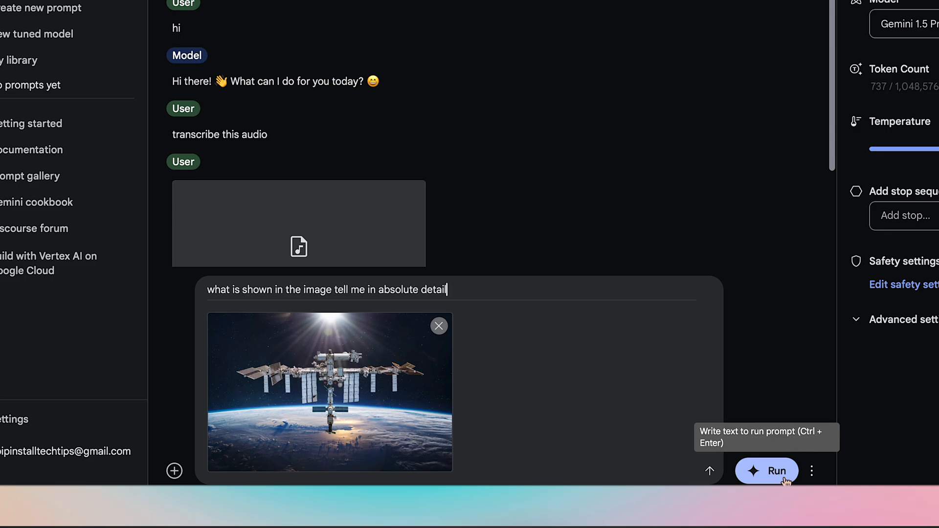
click(767, 471)
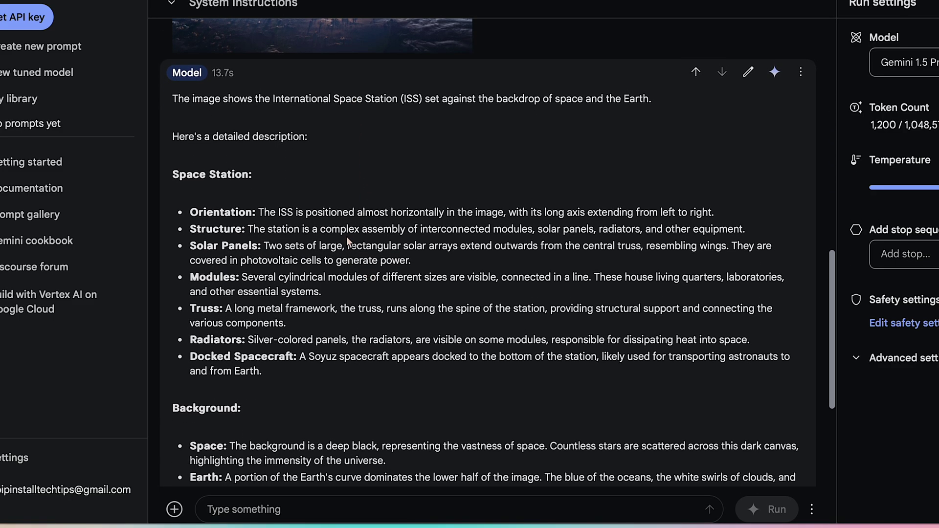
mouse_move(437, 332)
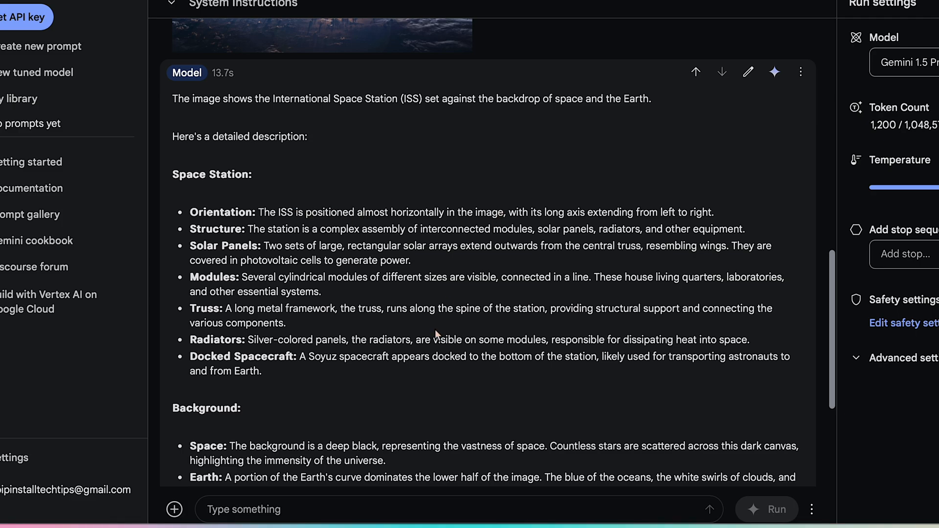
Review Gemini's full ISS image description covering station structure, background and lighting.
scroll(down, 3)
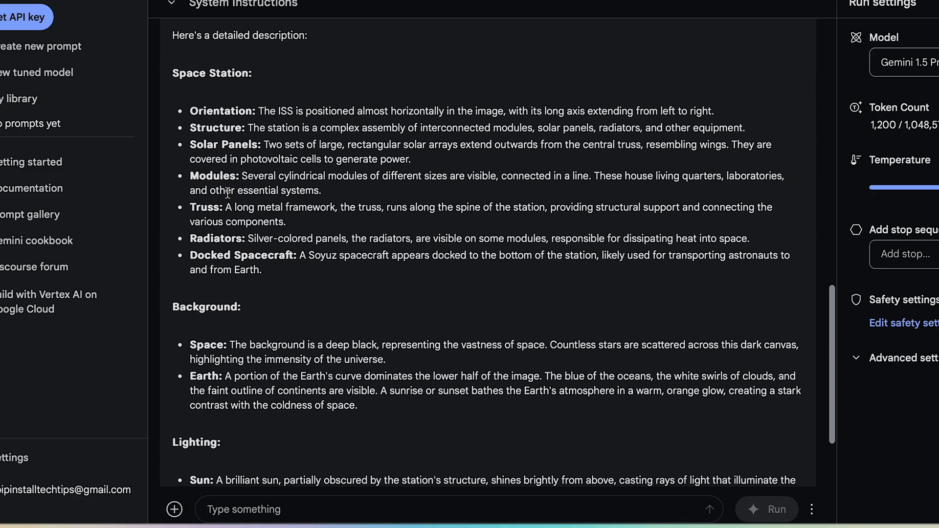
mouse_move(253, 290)
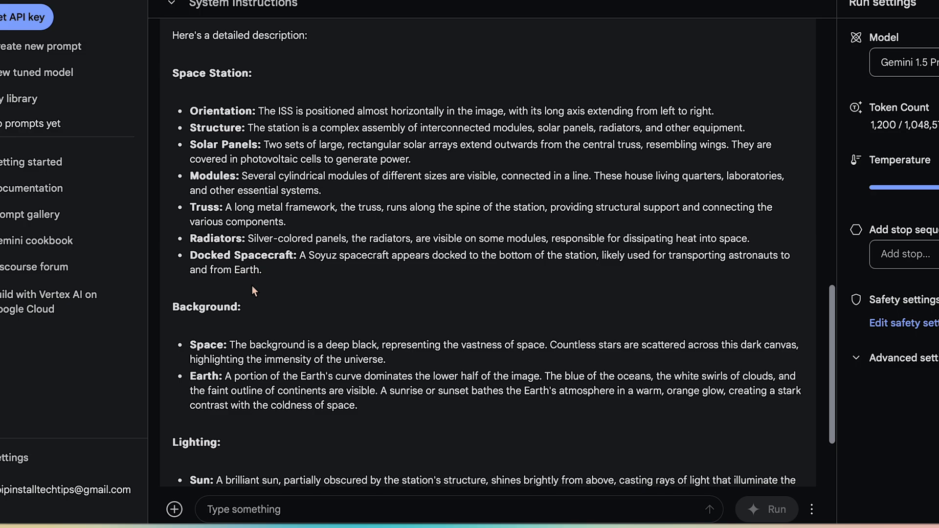
scroll(down, 3)
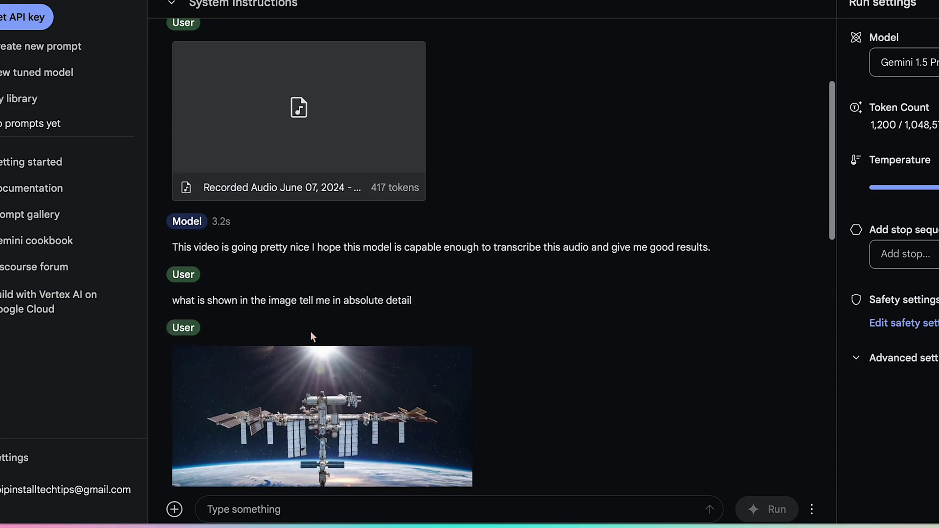
click(767, 522)
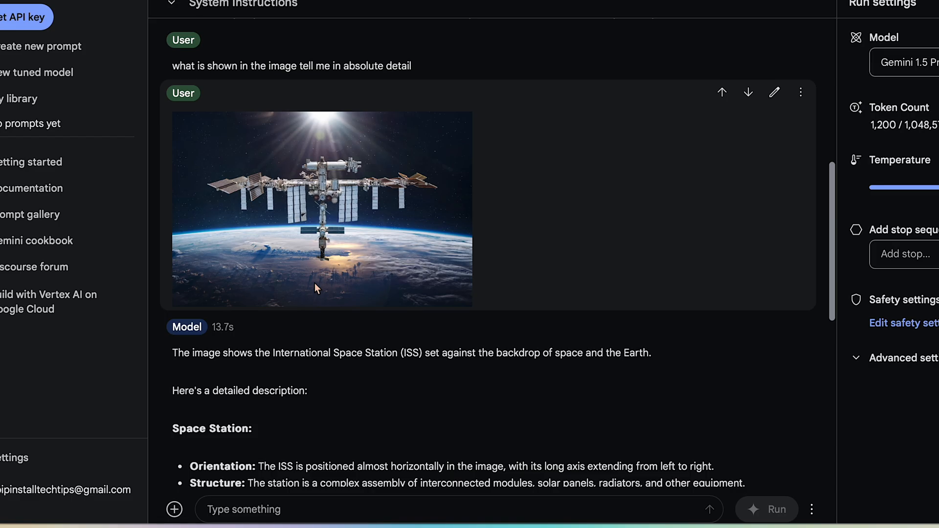
scroll(down, 3)
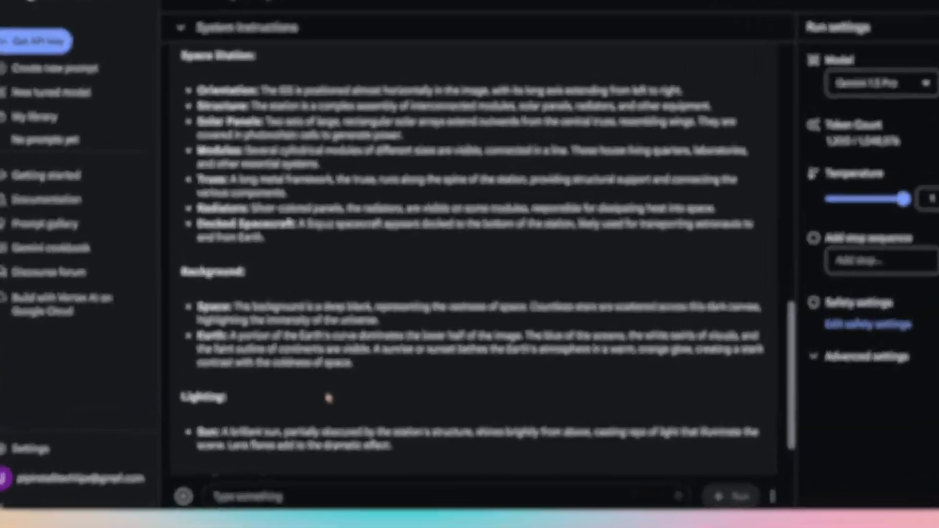
click(80, 509)
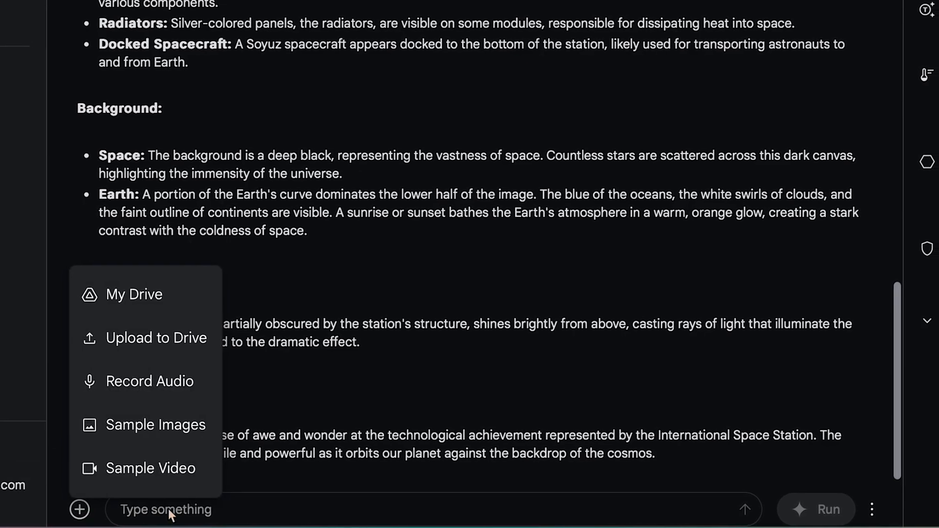
click(149, 467)
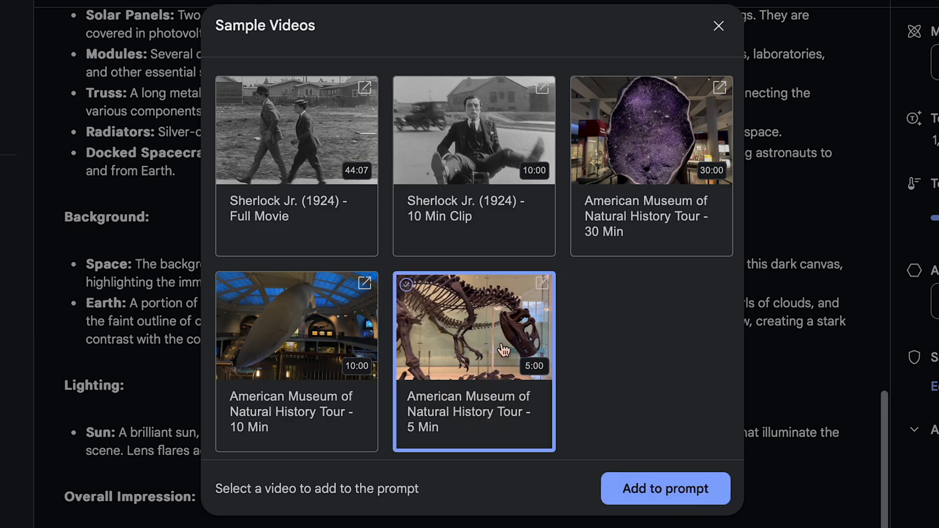
mouse_move(597, 299)
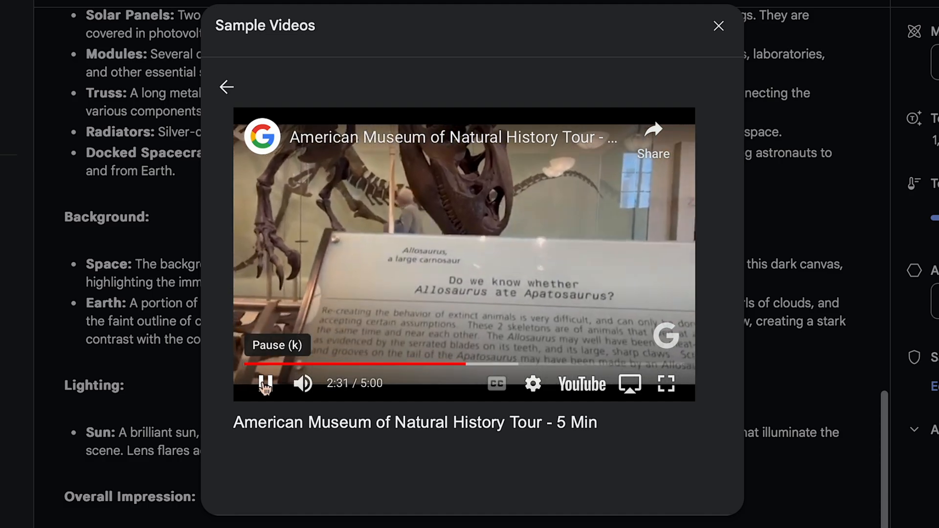
click(264, 384)
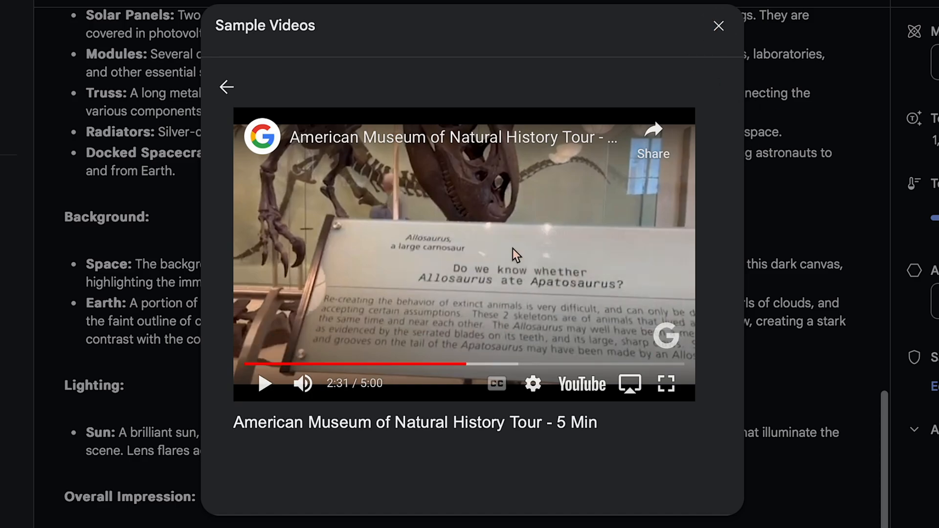
click(718, 26)
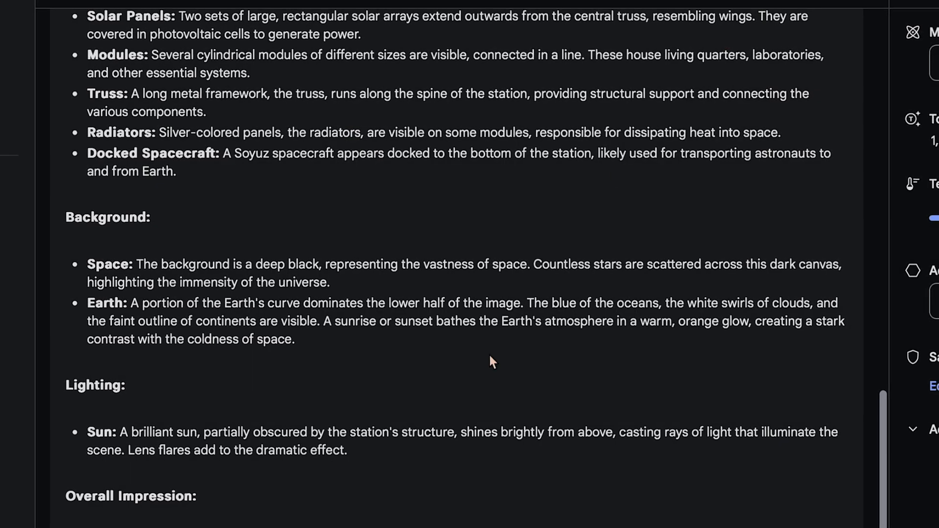
Attach the 5 Min American Museum of Natural History sample video to the prompt.
click(236, 488)
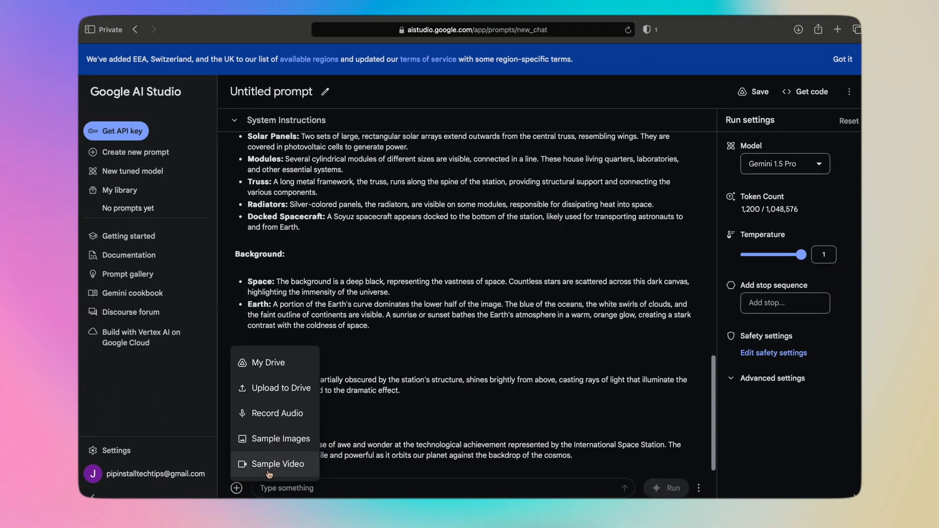
click(278, 464)
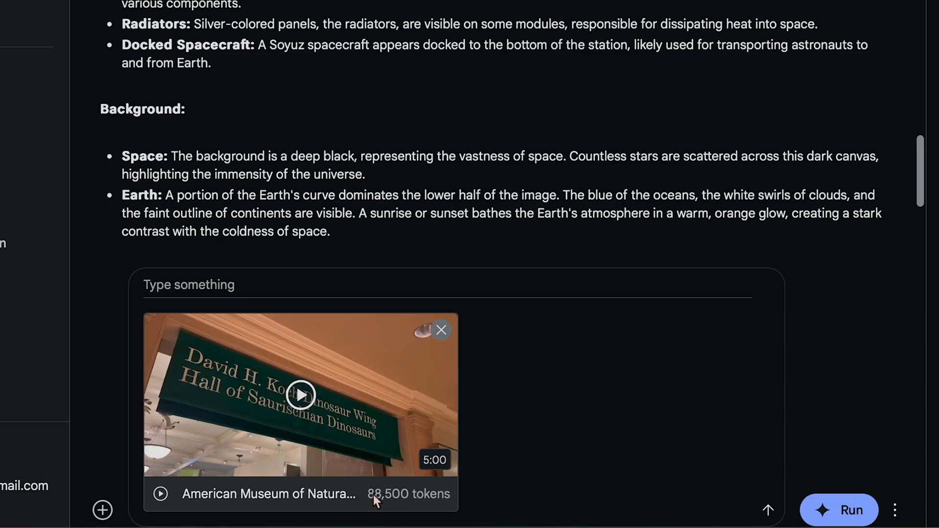
mouse_move(446, 478)
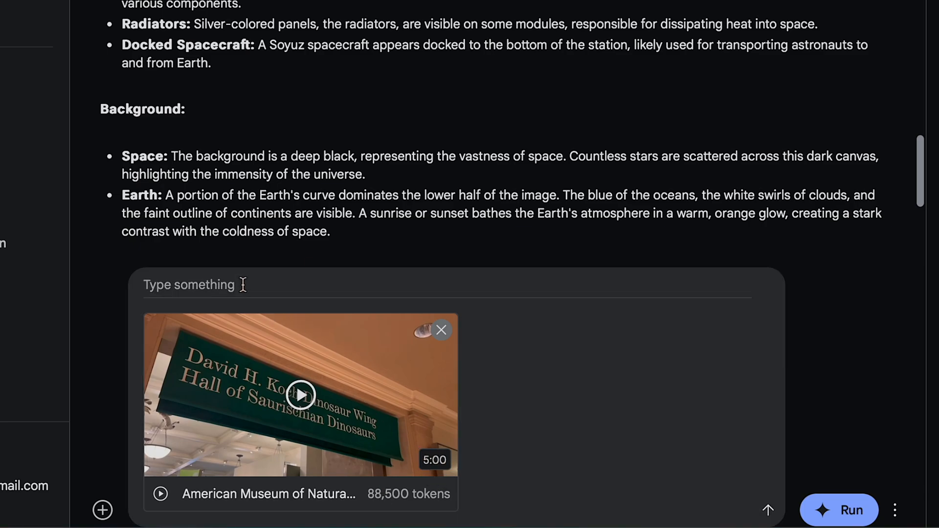
Ask whether any question related to allosaurs is asked in the video and run it.
click(189, 285)
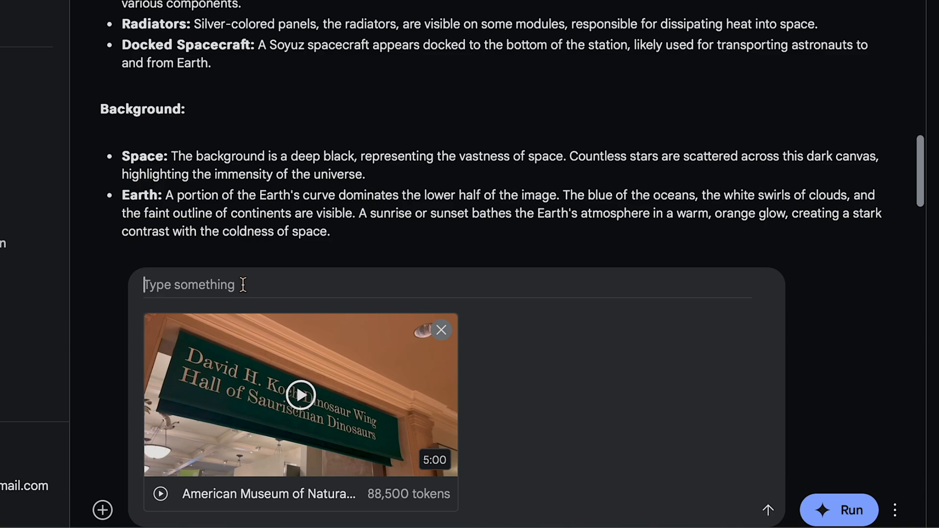
text(is there any question a)
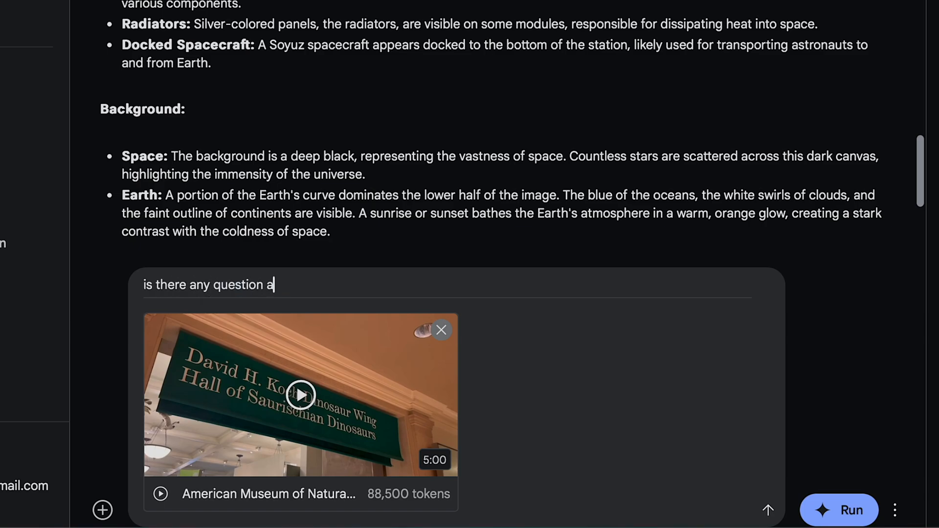
text(sked related to)
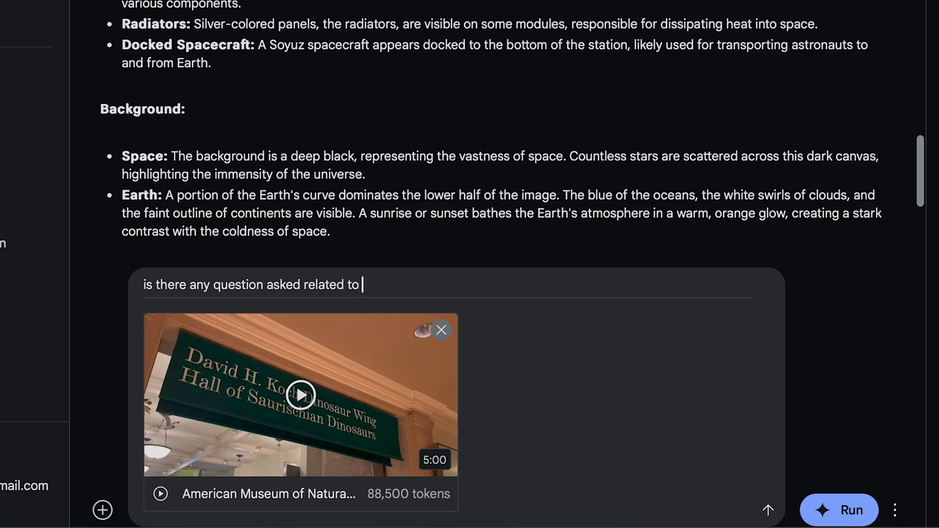
text(allosaura)
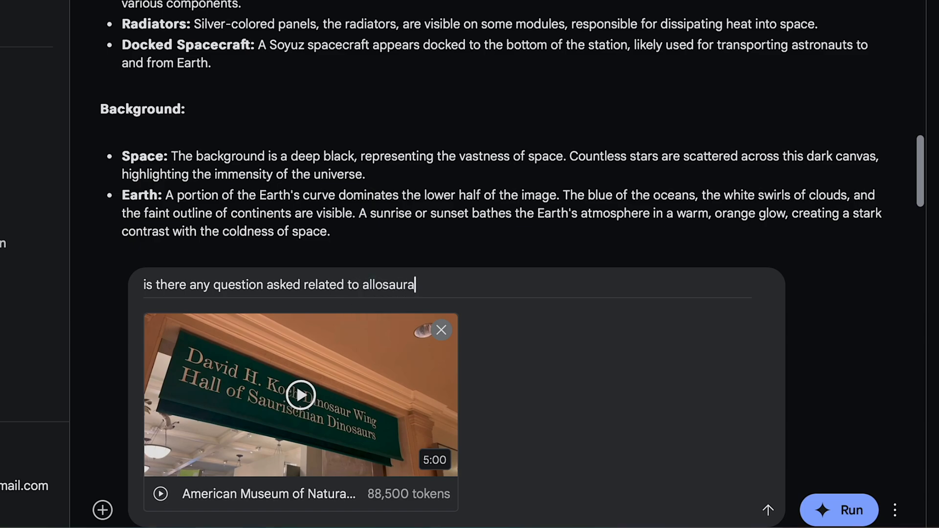
text(s in the video)
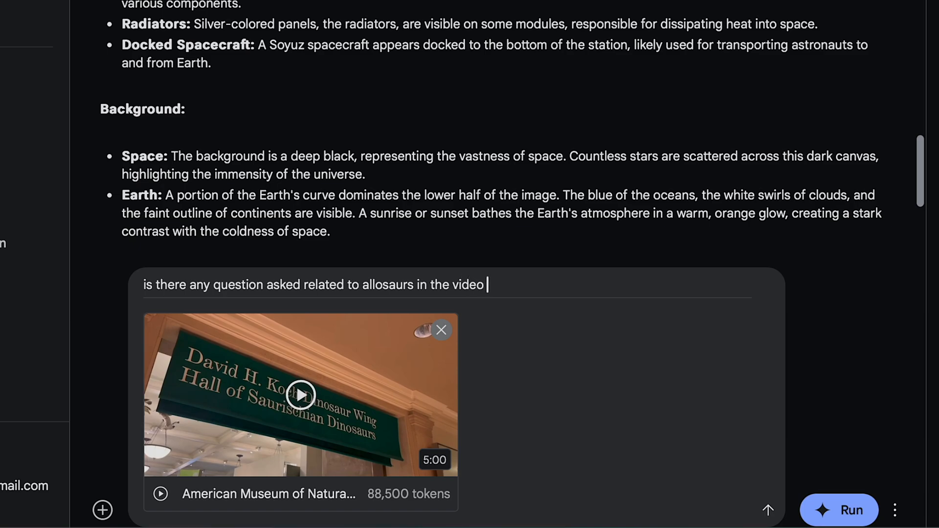
mouse_move(602, 362)
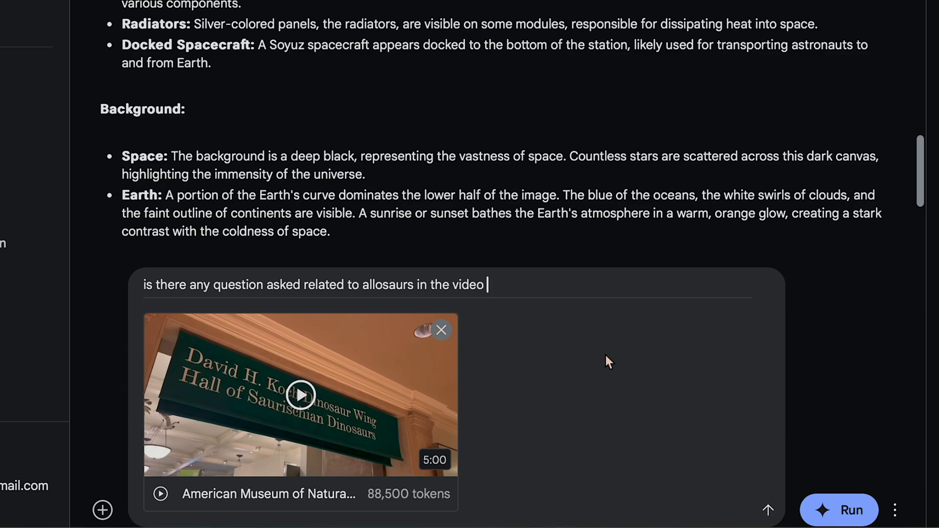
mouse_move(838, 511)
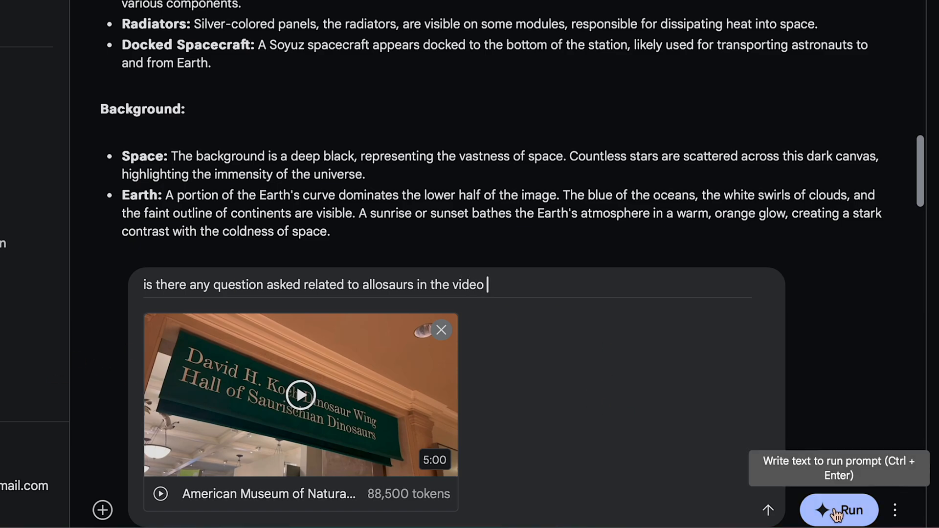
click(835, 511)
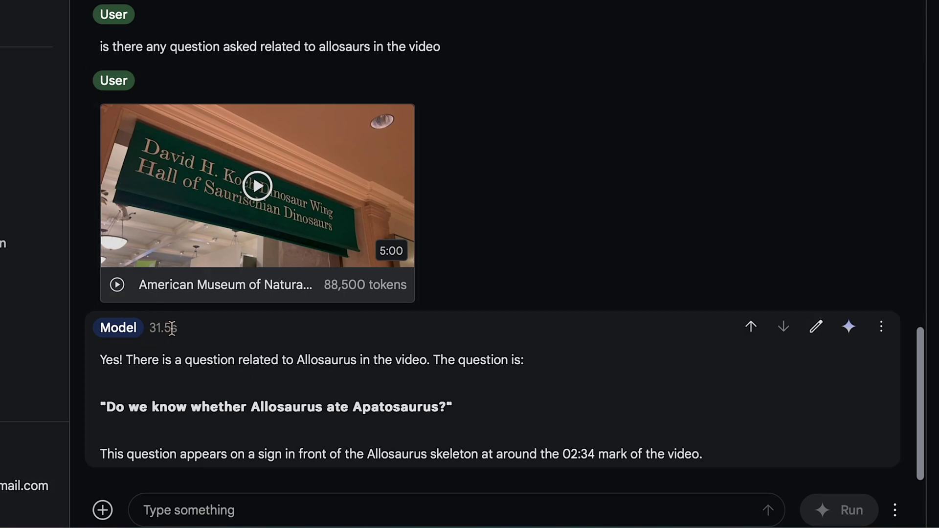
mouse_move(313, 290)
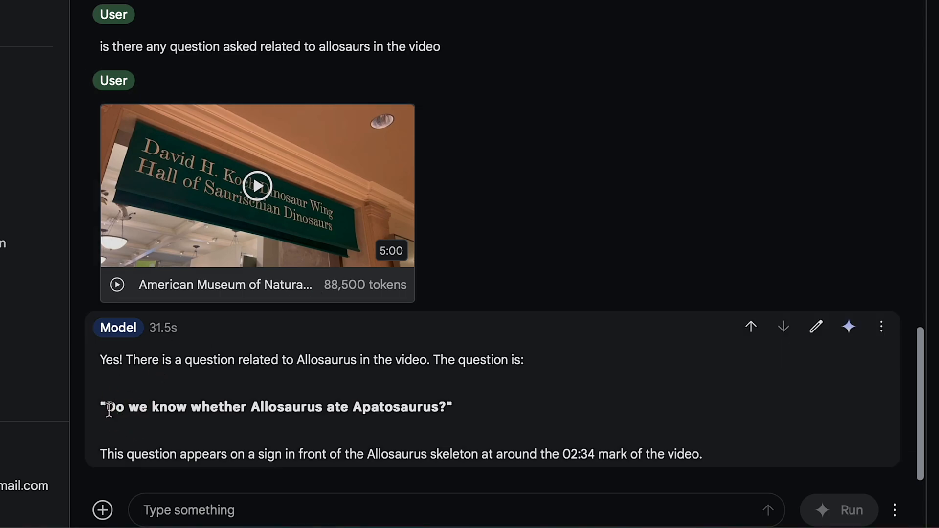
mouse_move(260, 406)
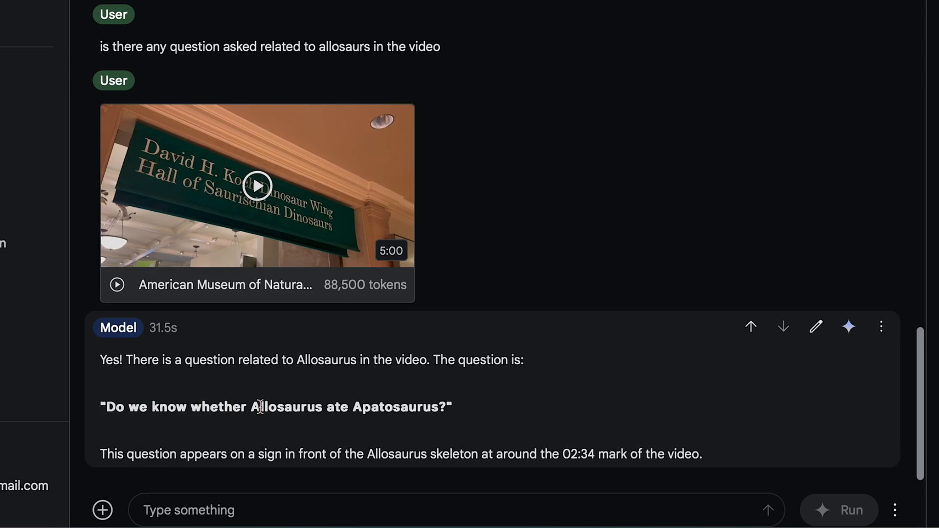
mouse_move(453, 412)
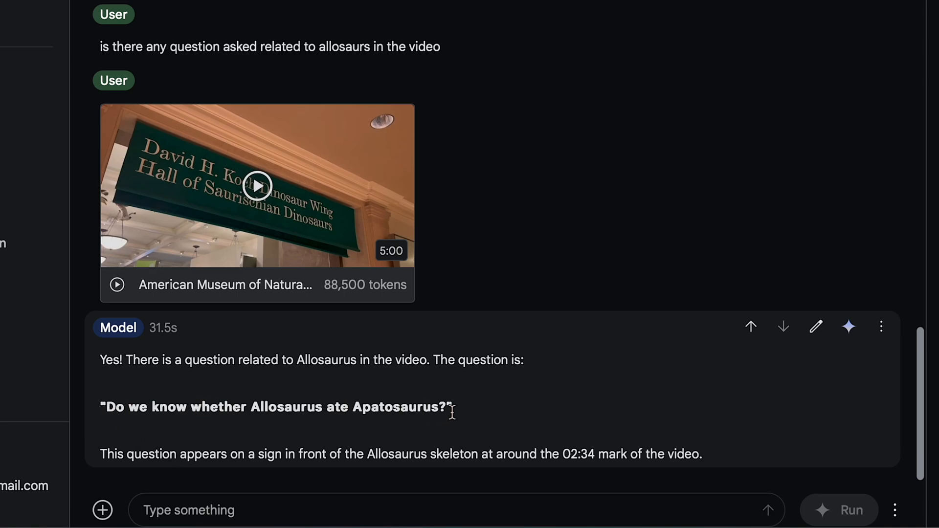